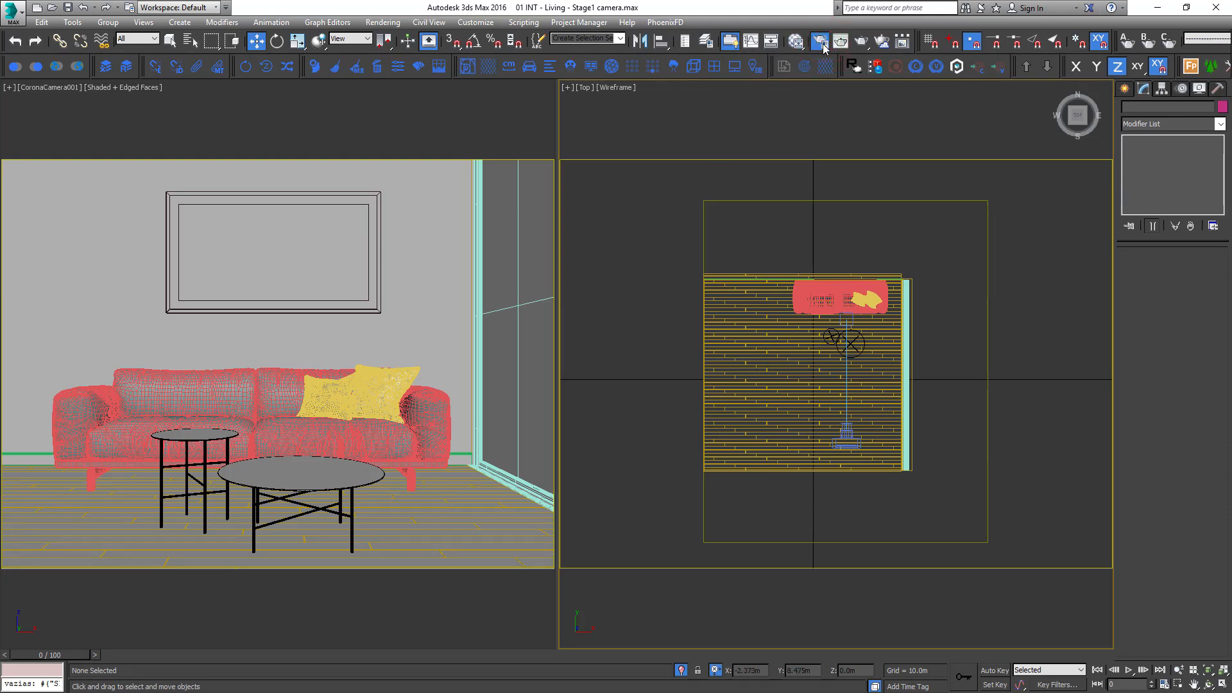
Enable Mtl. override in Corona Render Setup using a CoronaMtl from the Material/Map Browser
click(819, 41)
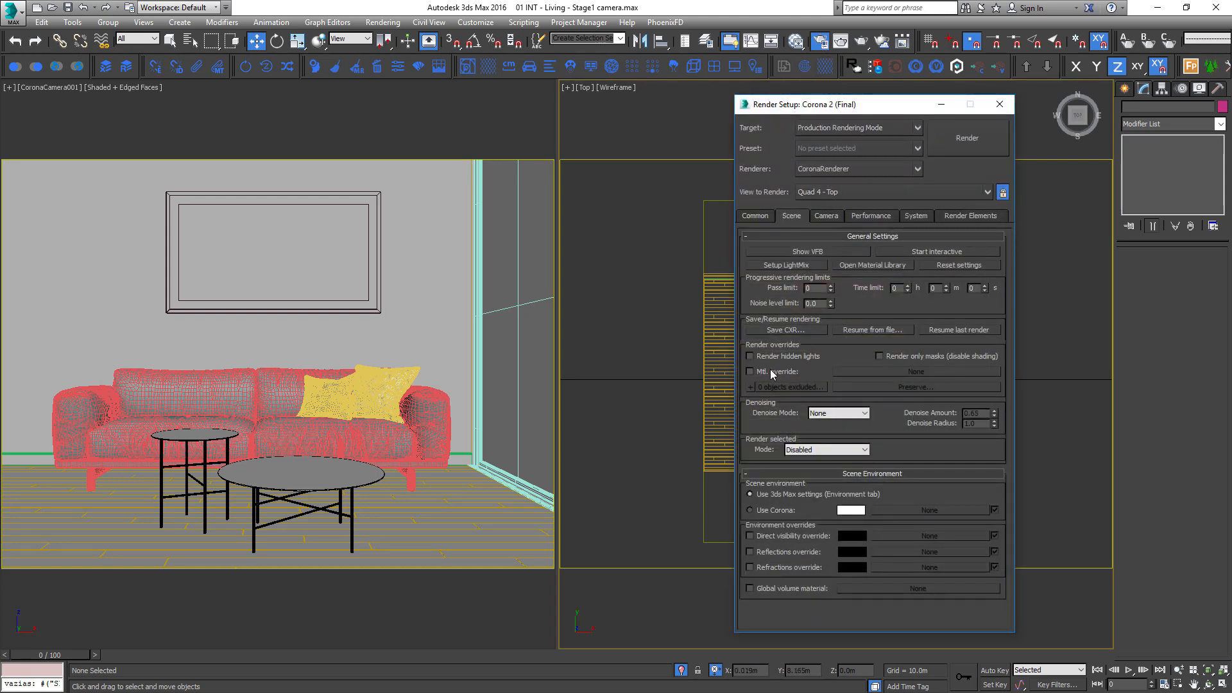
click(914, 370)
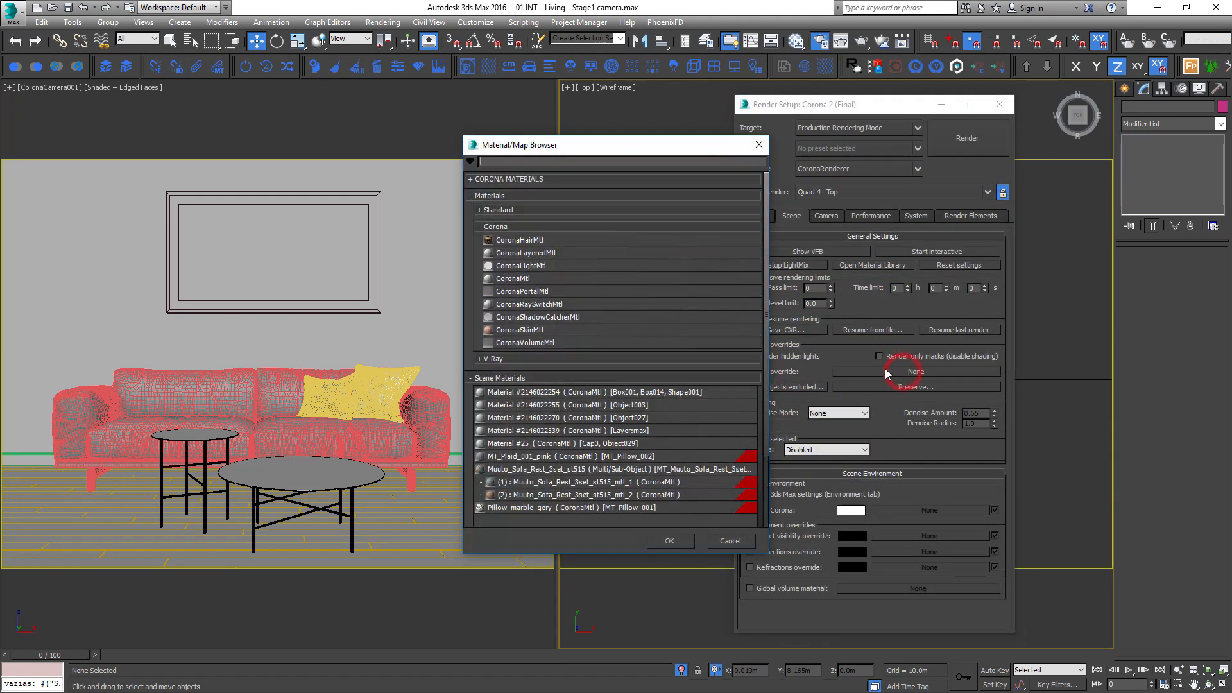
click(669, 540)
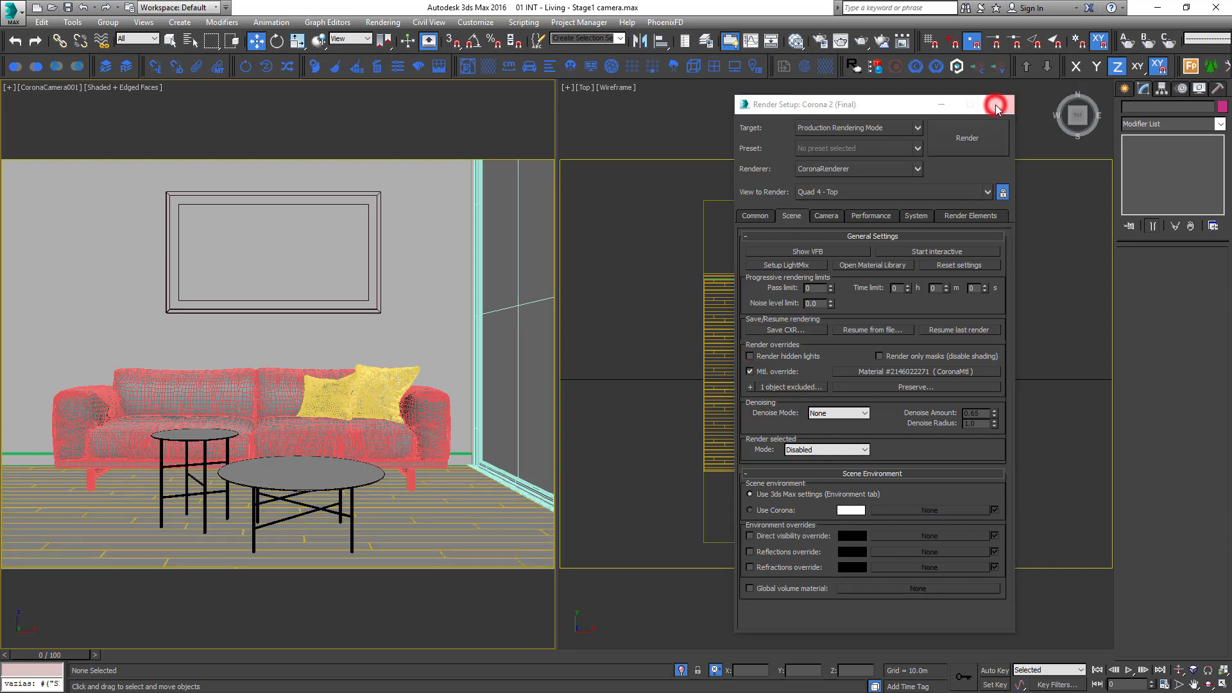
Give the override CoronaMtl a black diffuse colour, full reflection and Refraction Level 0.98
click(996, 104)
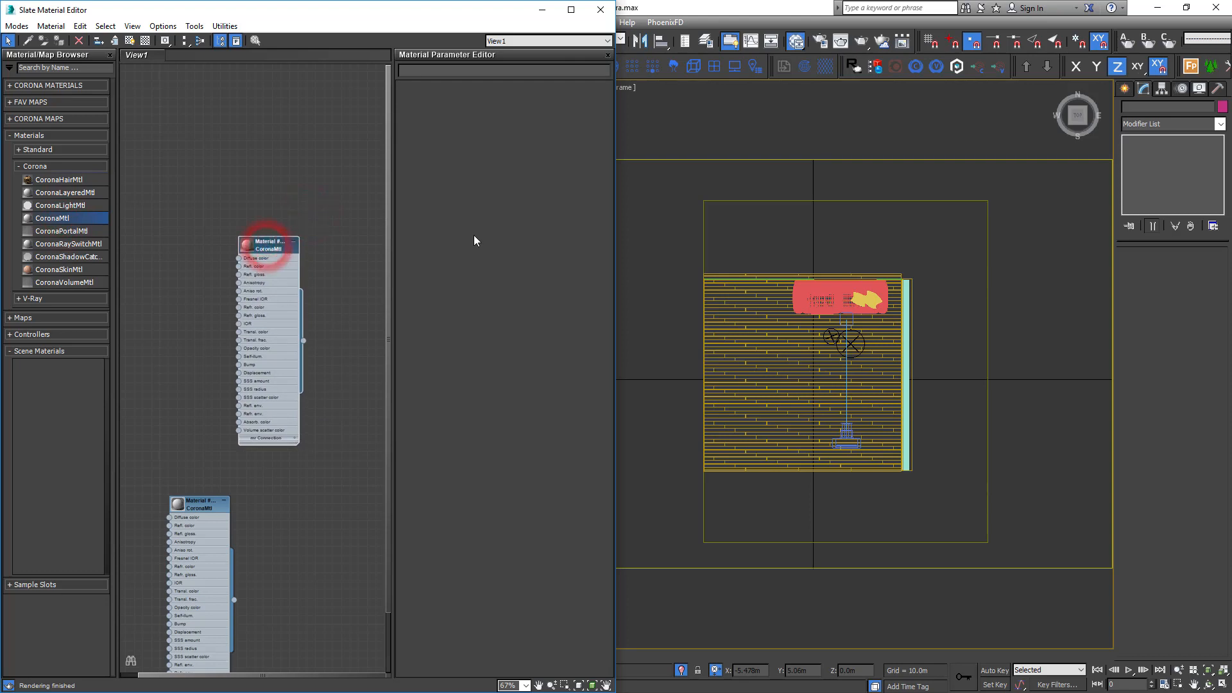
double_click(269, 244)
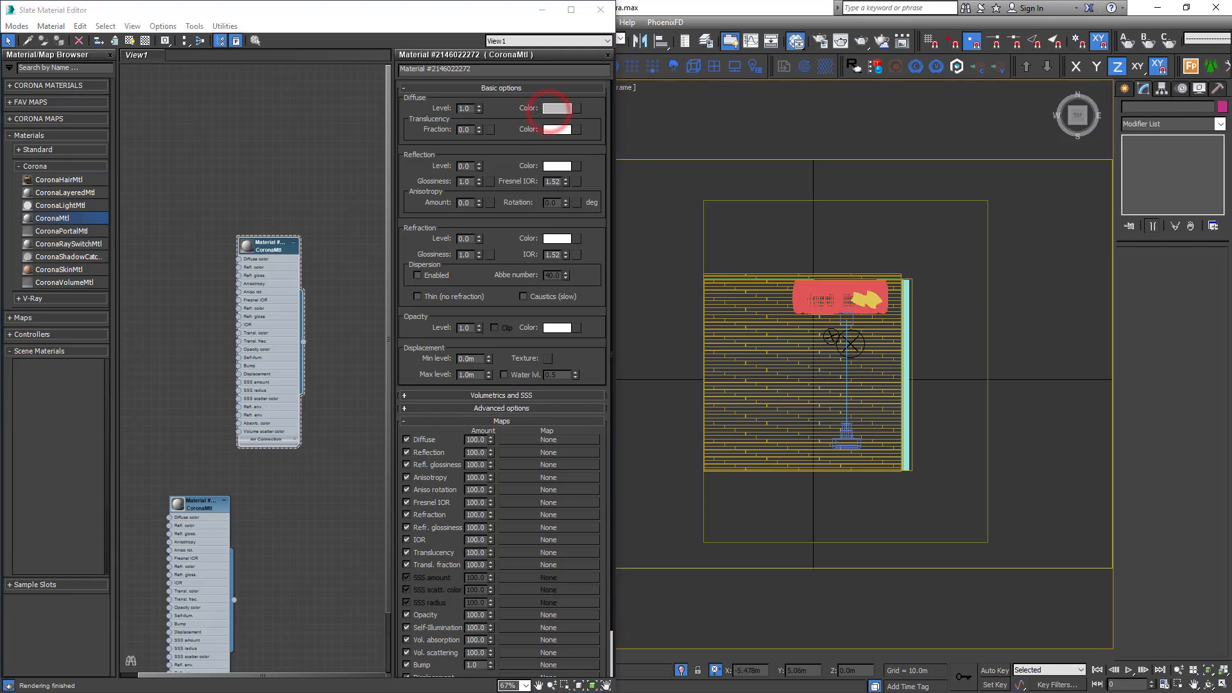
click(559, 108)
text(0.98)
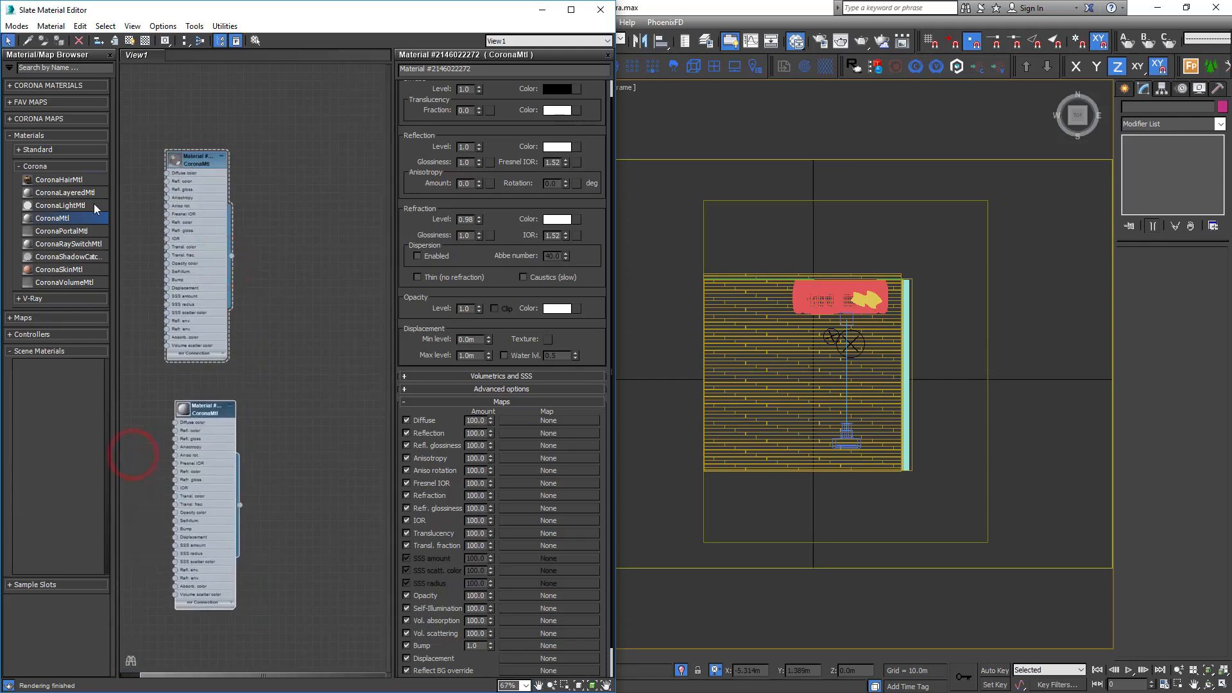
click(30, 102)
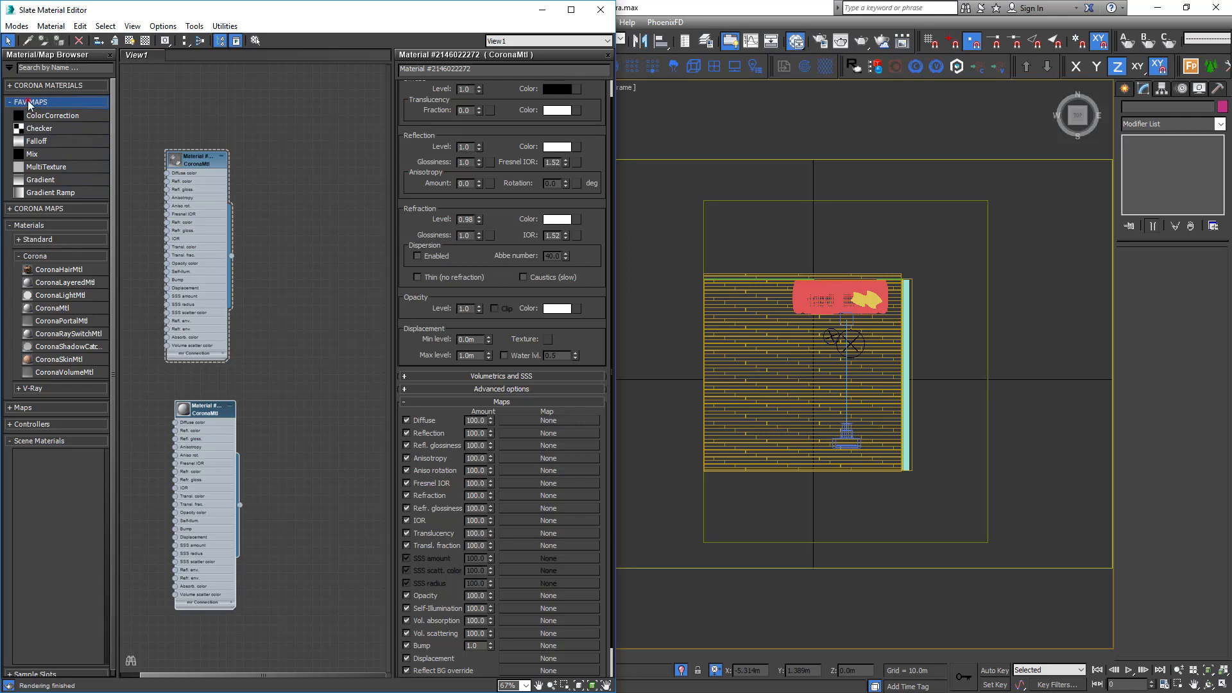
Wire both CoronaMtls into a new Multi/Sub-Object material with Set Number 2 for the room shell
click(30, 102)
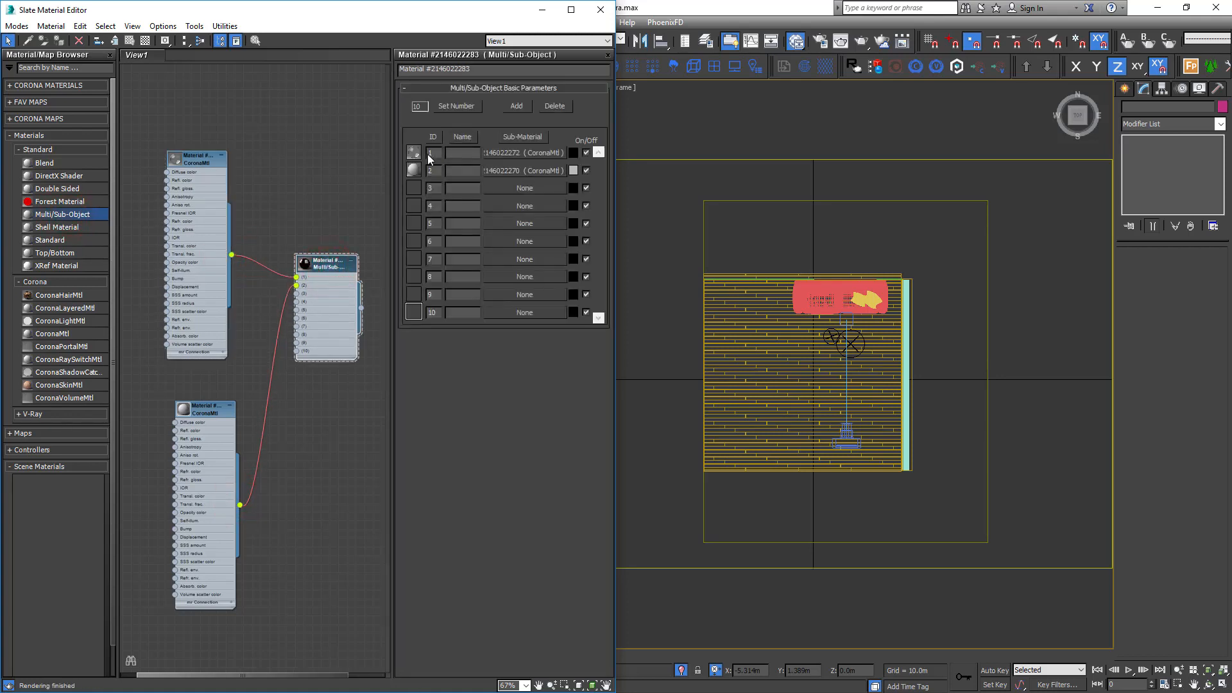
click(456, 107)
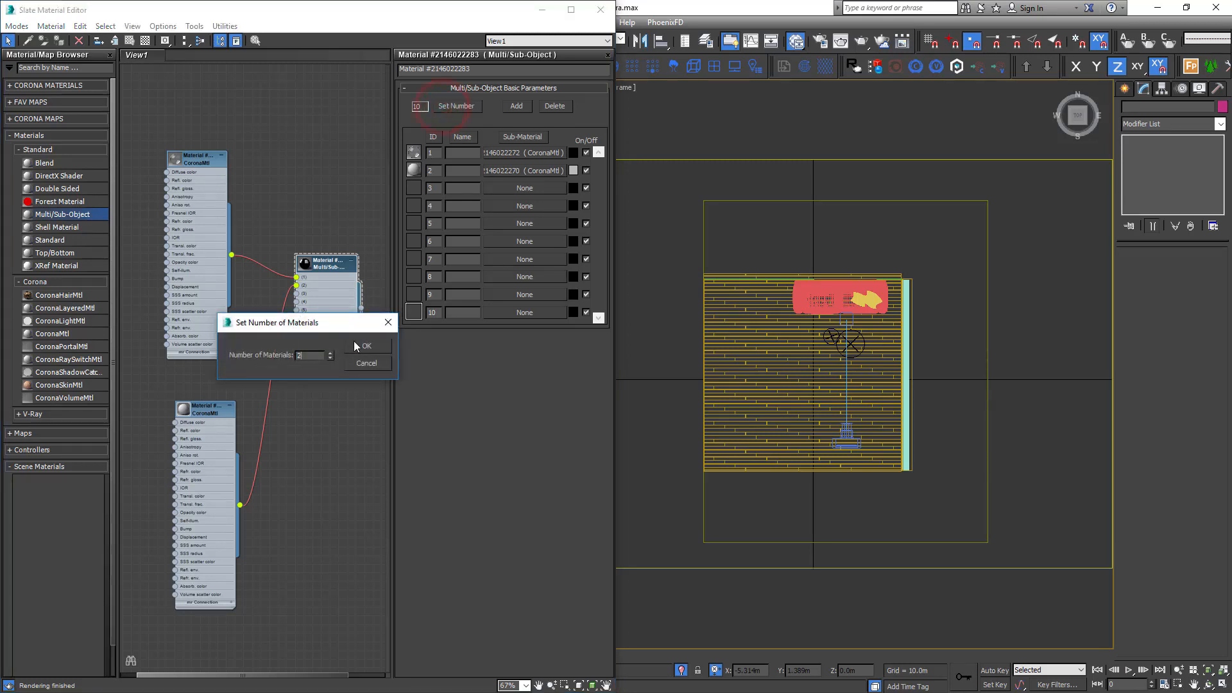
click(365, 345)
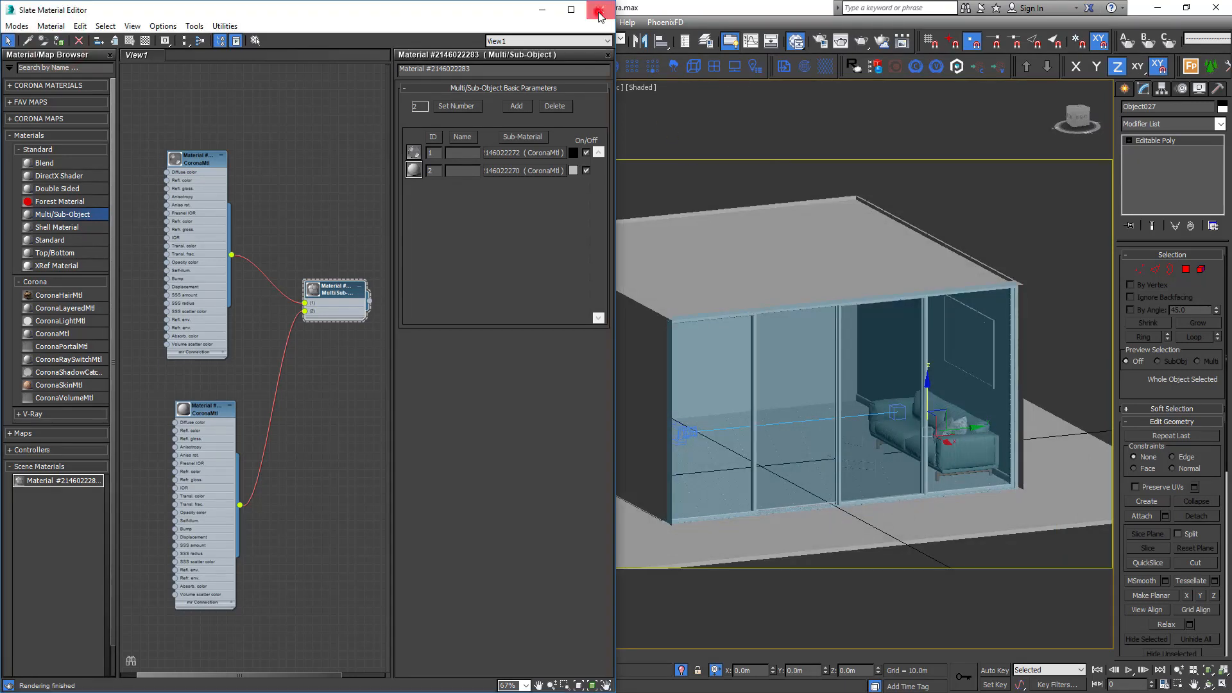
Assign a CoronaSky map as the Environment Map in Environment and Effects
click(600, 9)
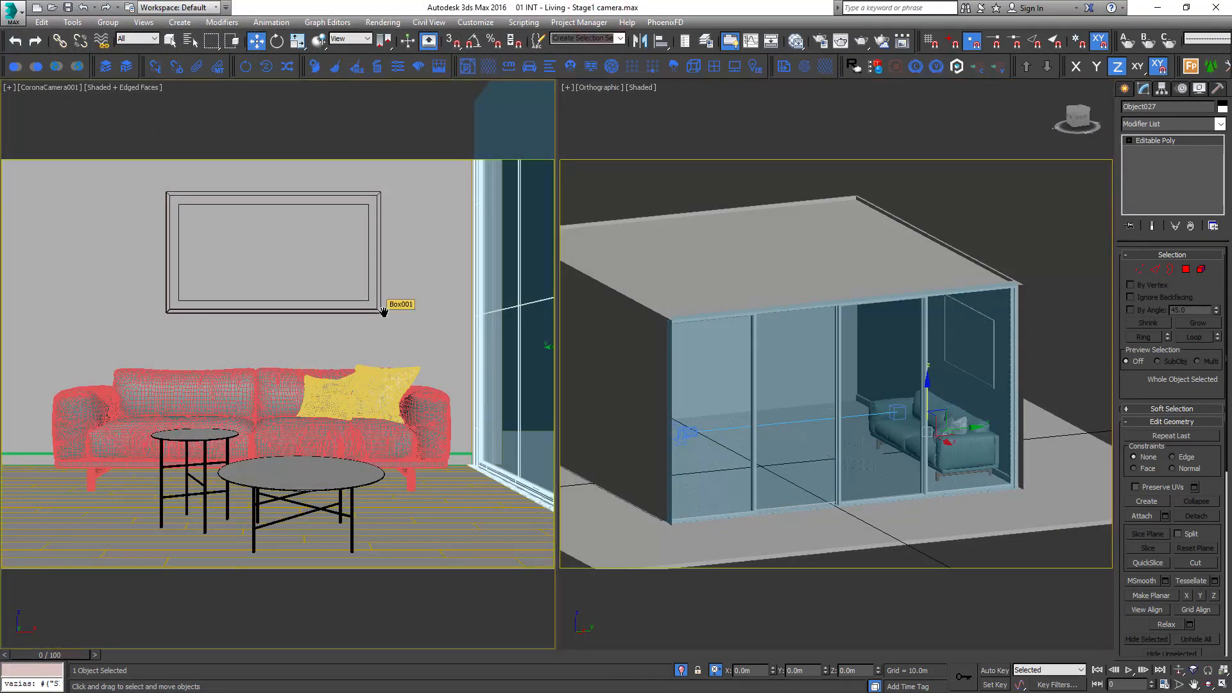
click(710, 190)
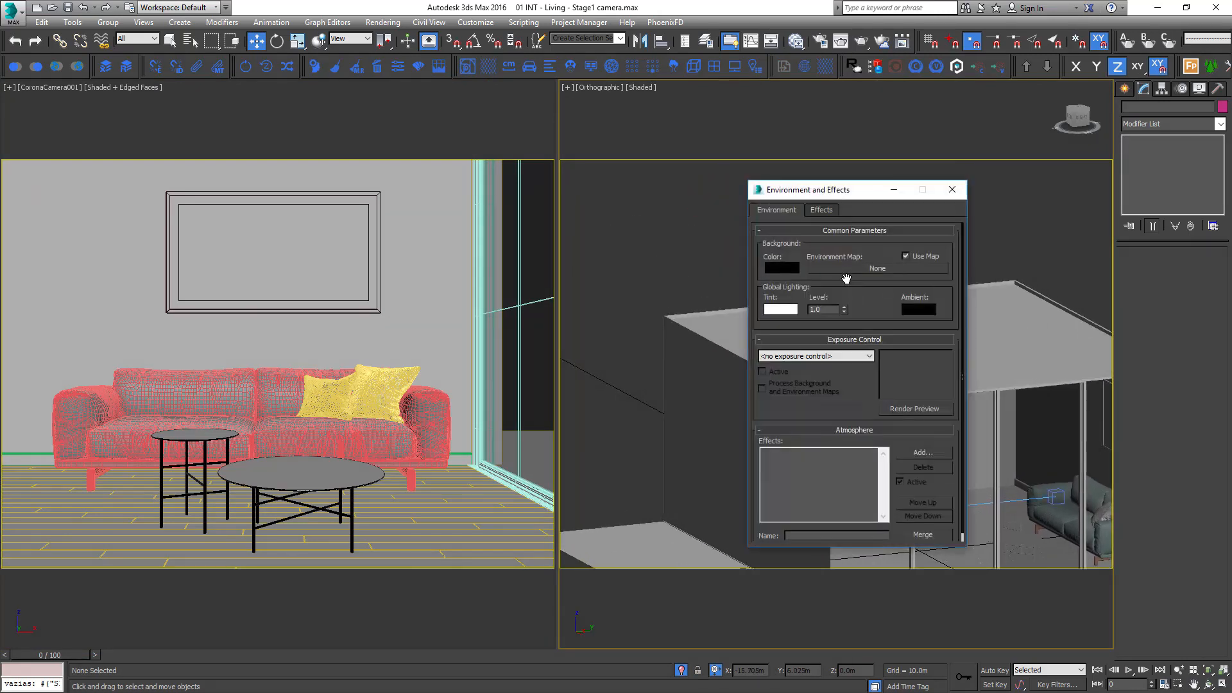
click(876, 268)
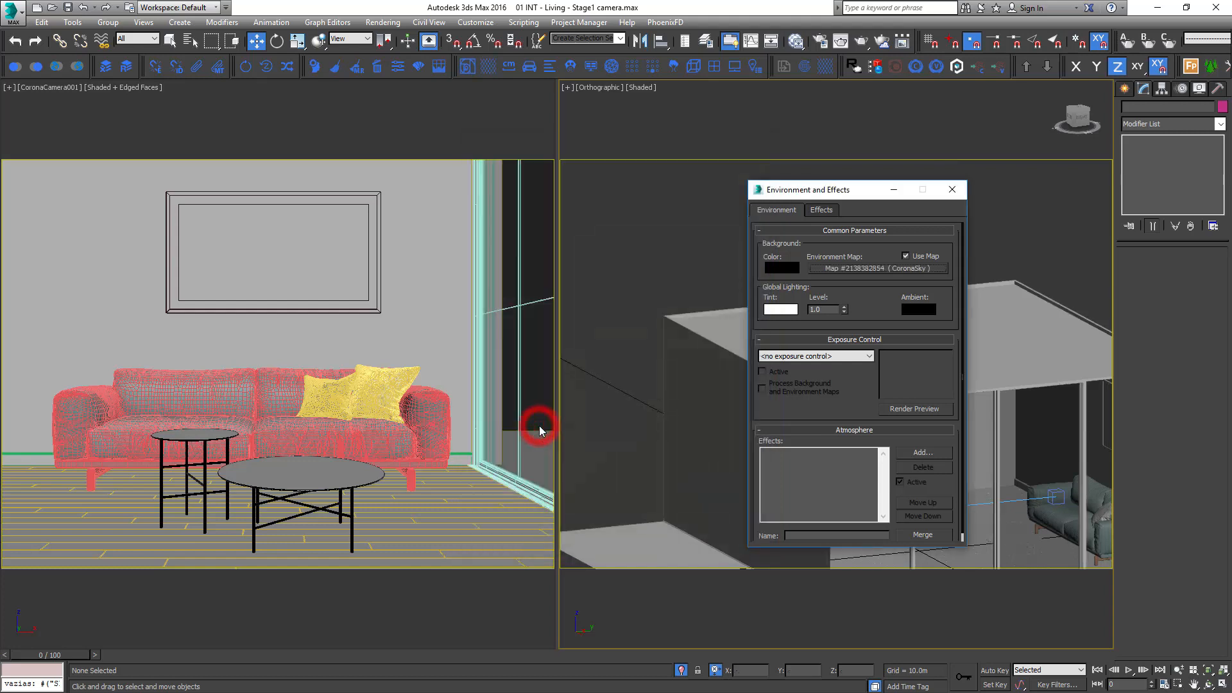
click(951, 189)
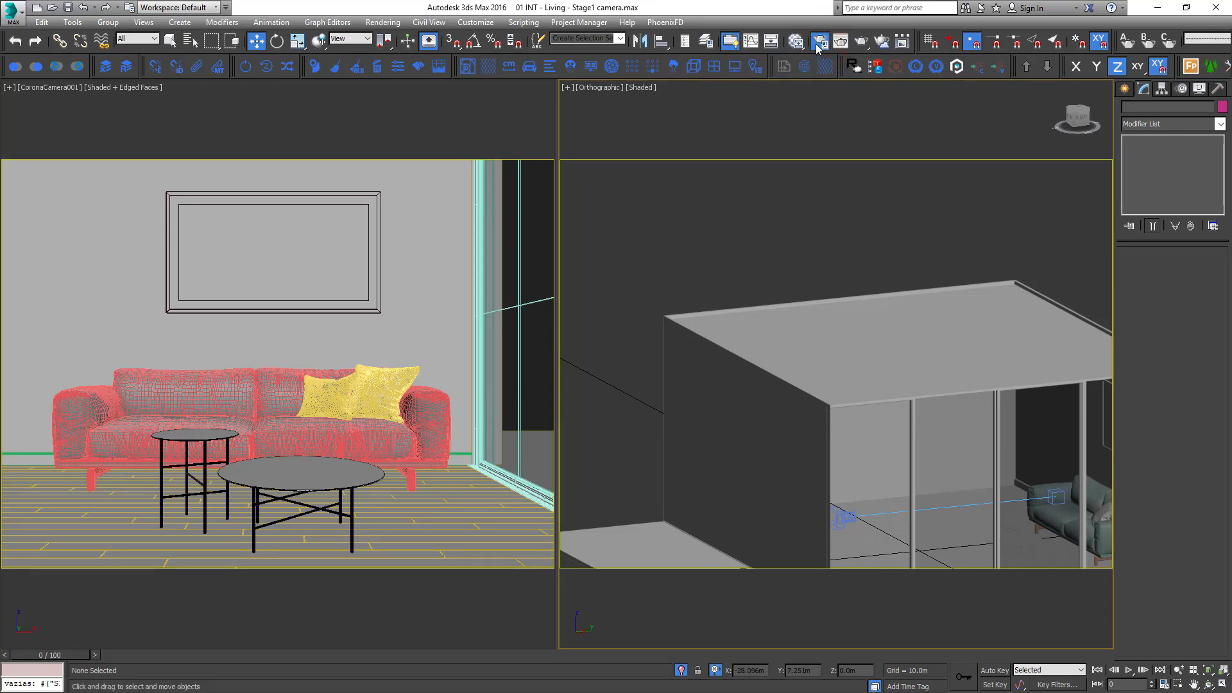
Start a Corona render of the living-room camera with the grey override material
click(819, 41)
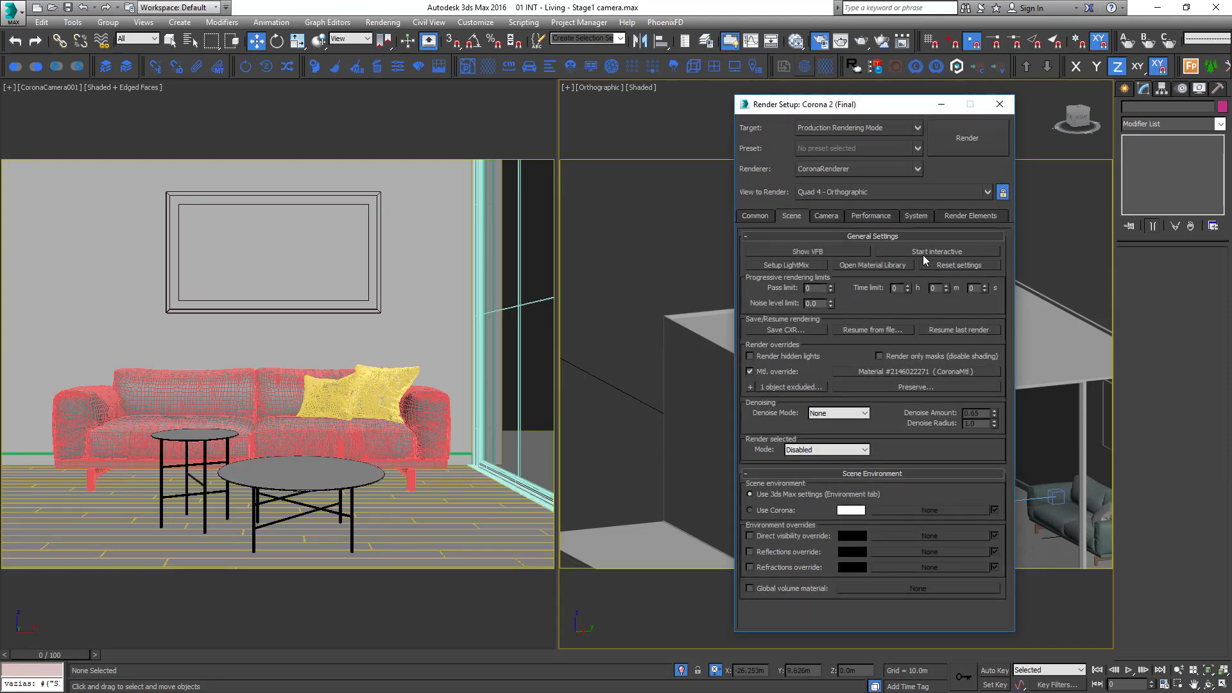
click(935, 252)
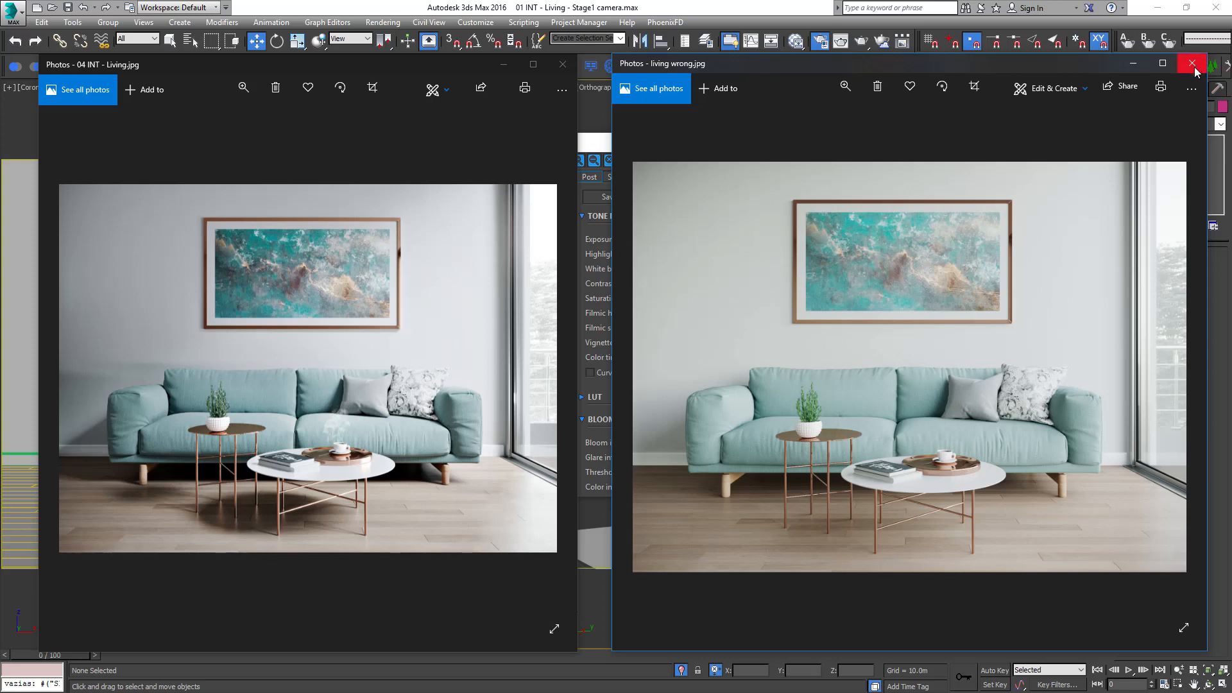
mouse_move(1191, 63)
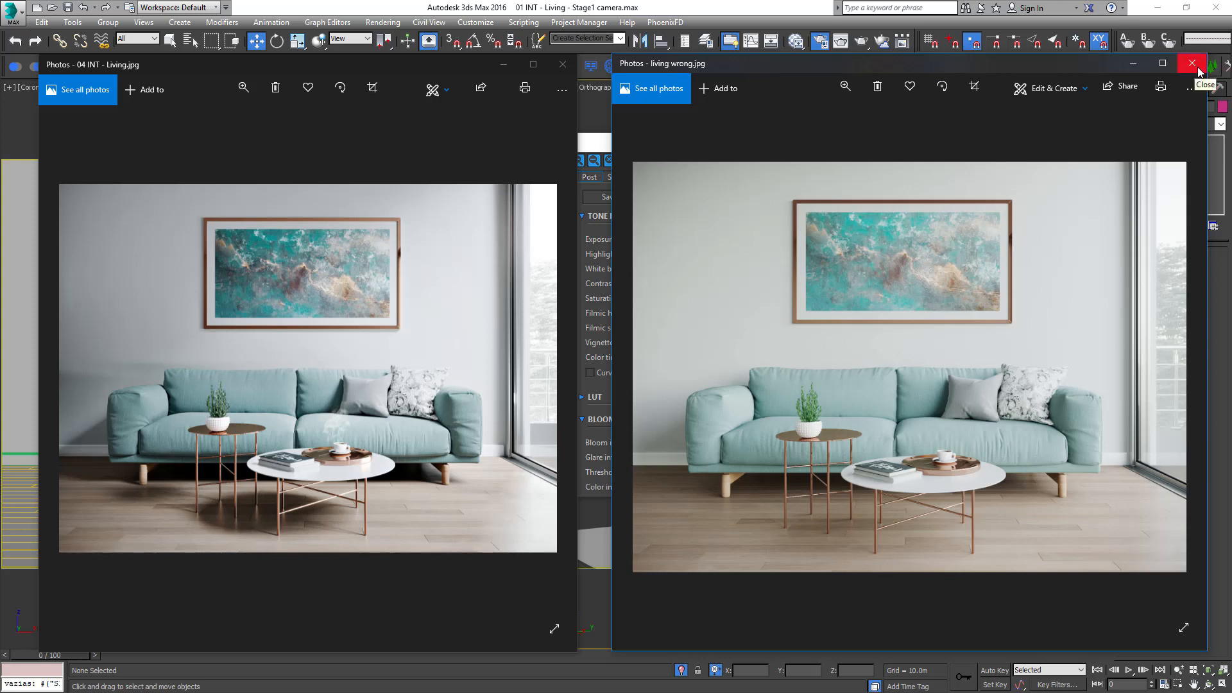
Close the 'living wrong' image after comparing it with 04 INT - Living.jpg
click(1191, 64)
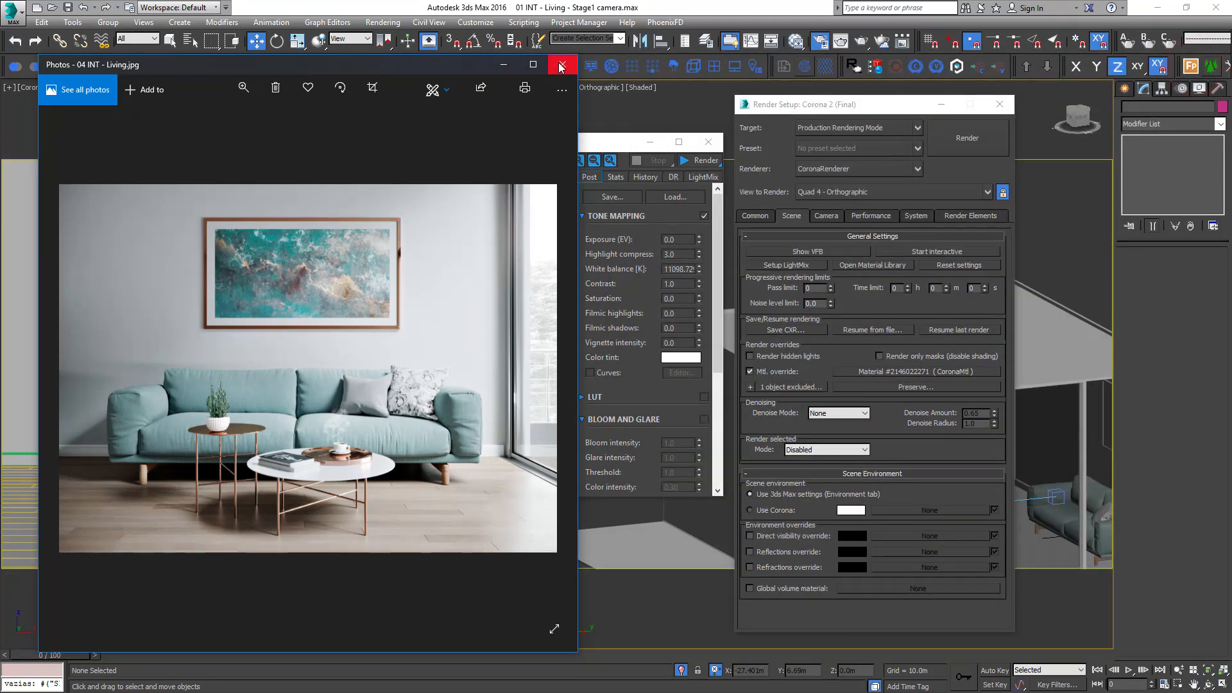
Close the reference living-room image and the Render Setup dialog
click(563, 66)
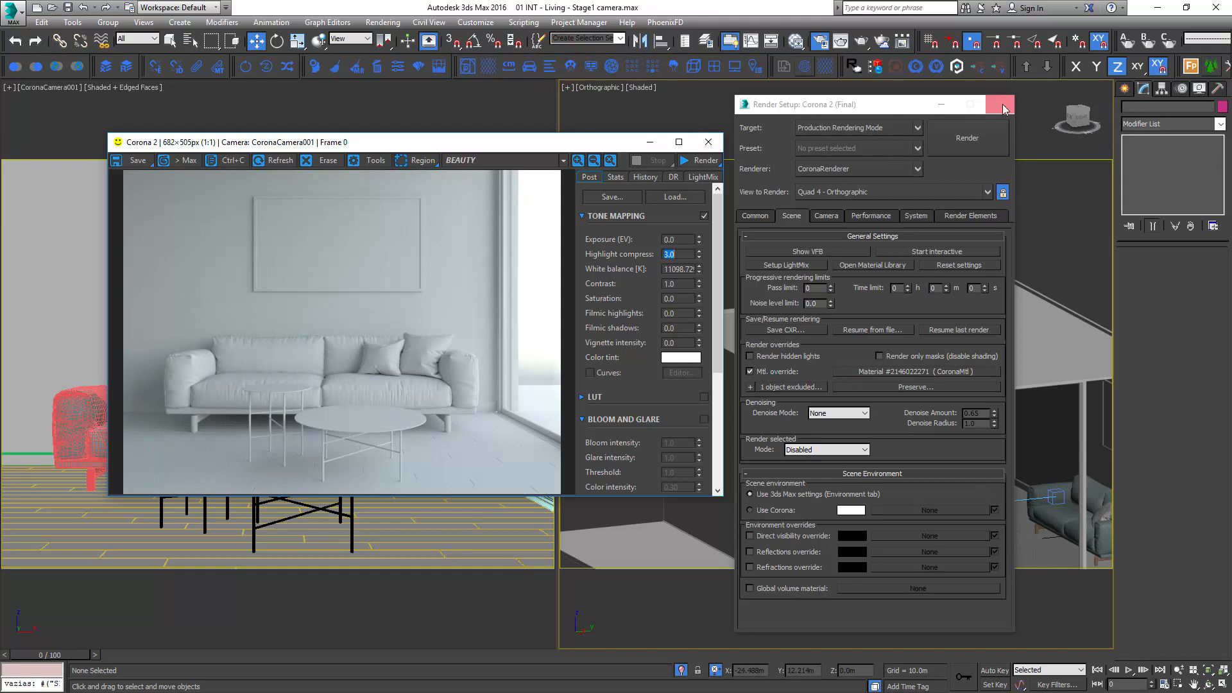
click(1000, 104)
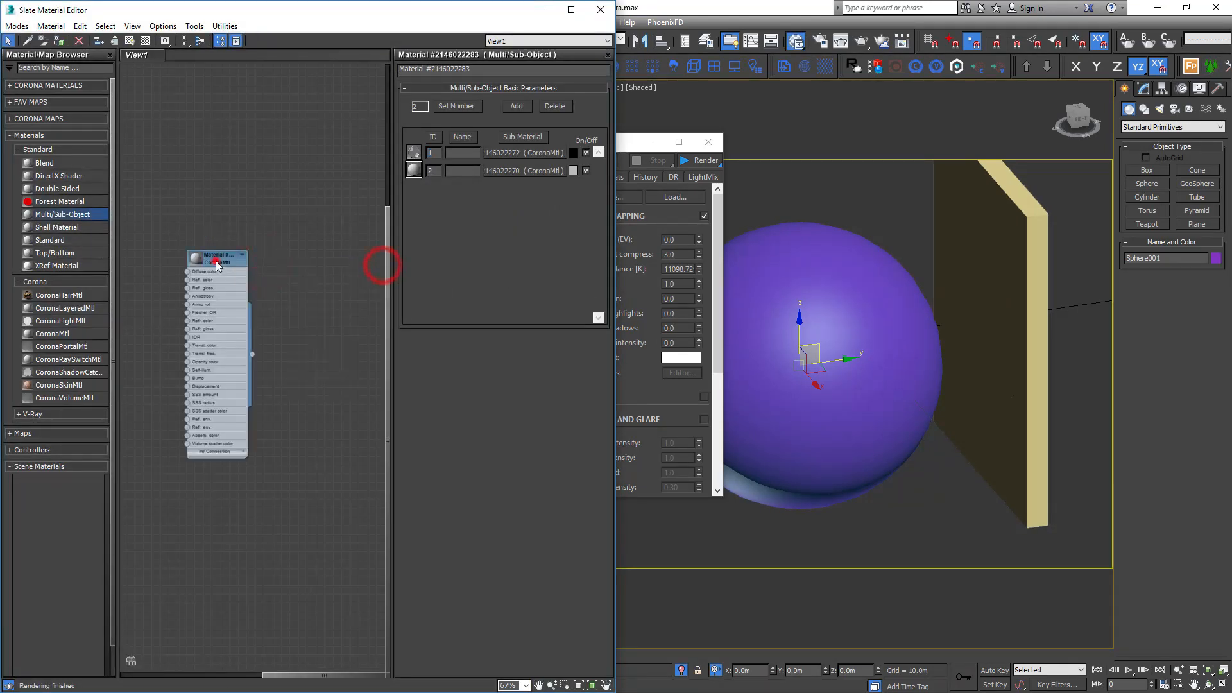
Add a second CoronaMtl node in Slate and bring up Render Setup from the quad menu
click(217, 258)
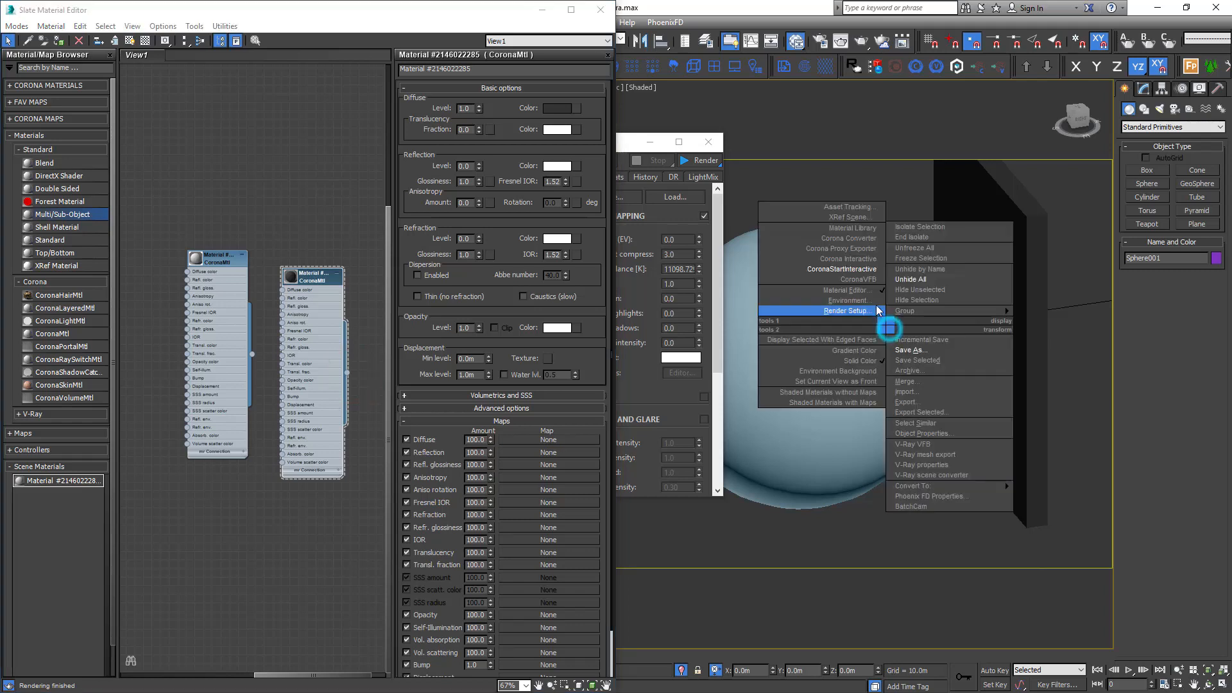
click(821, 261)
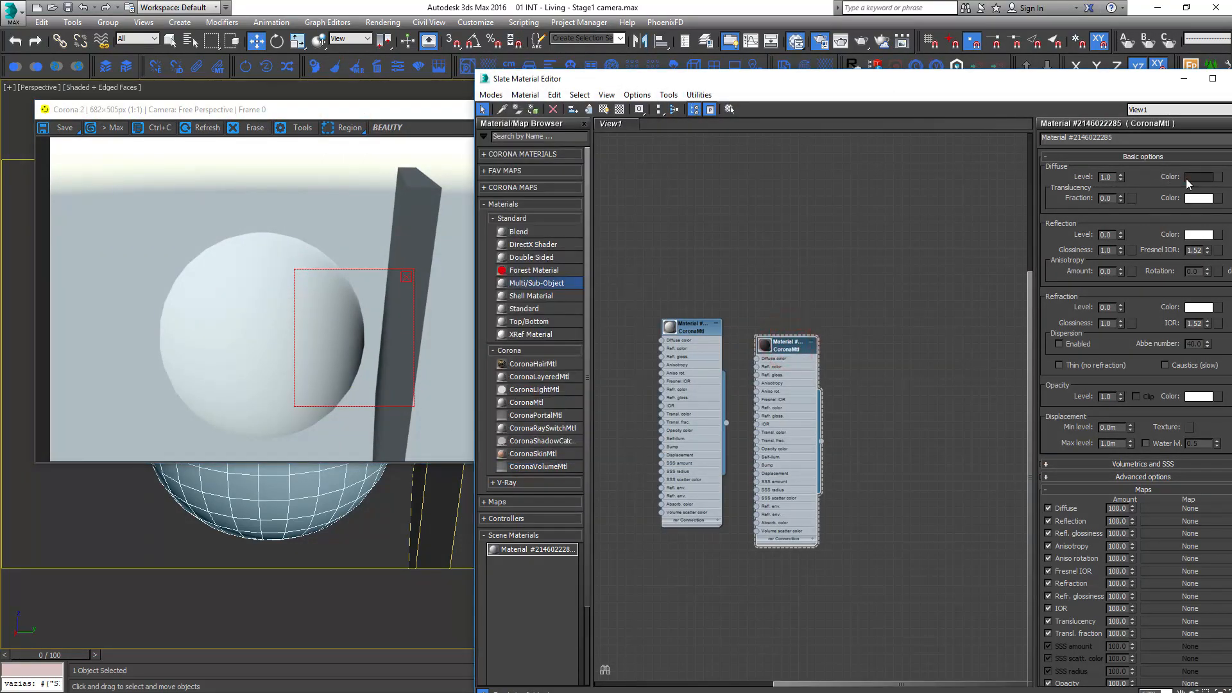
Darken the second CoronaMtl's diffuse colour, render the sphere-and-panel test, and close Render Setup
click(1198, 175)
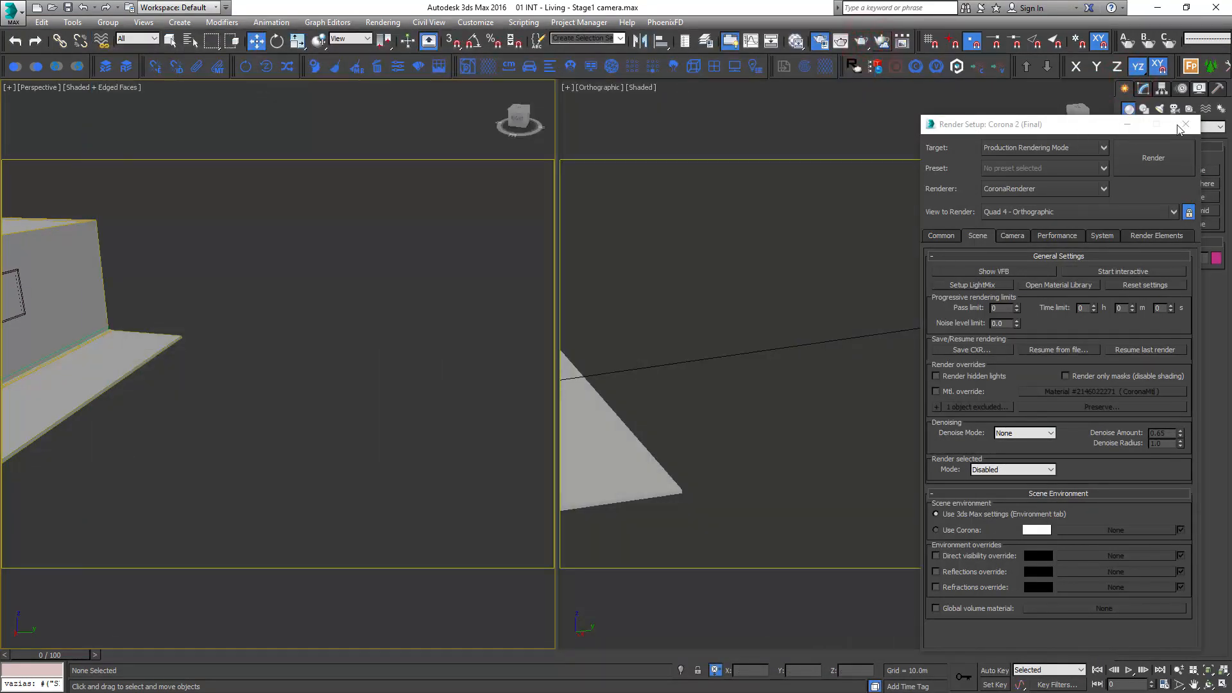
click(1184, 124)
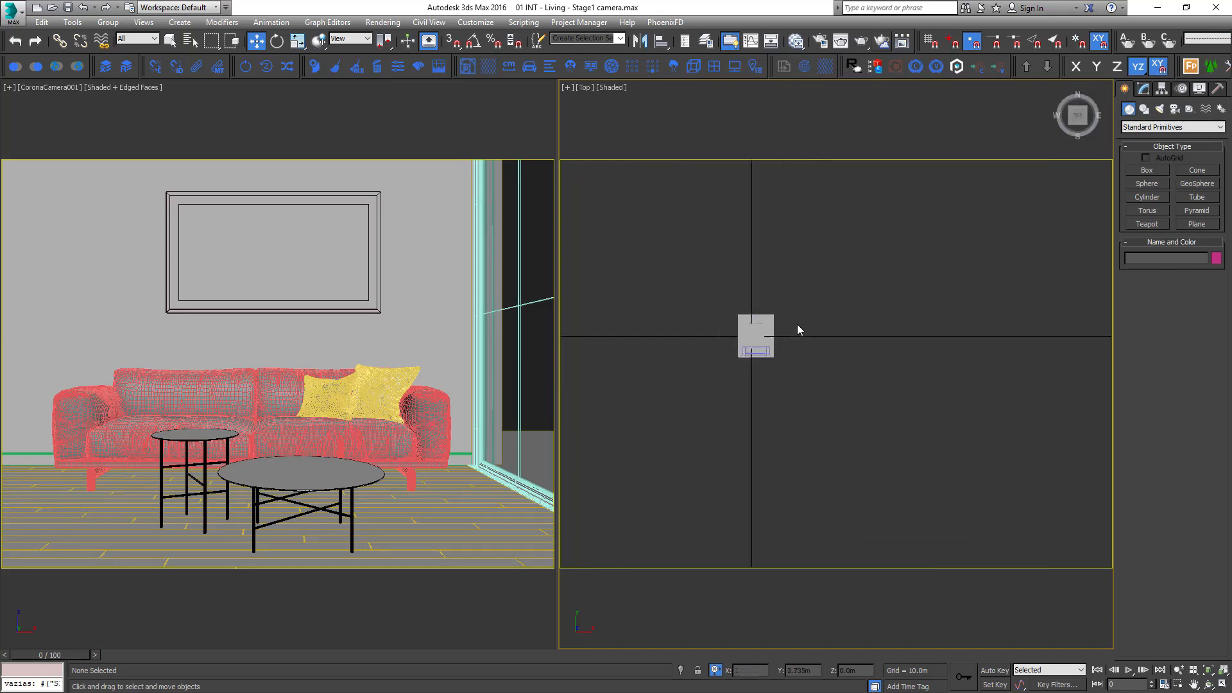
Draw a large Plane001 primitive in the Top viewport spanning under and around the room
click(1196, 223)
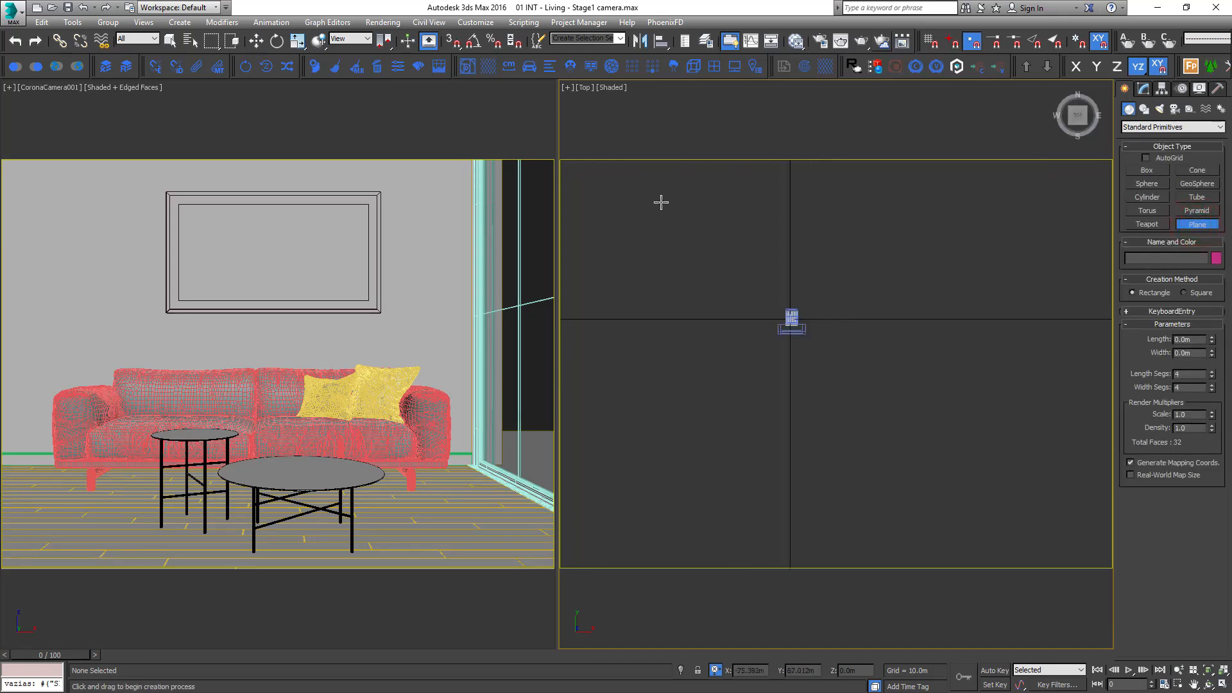
drag(790, 318, 908, 374)
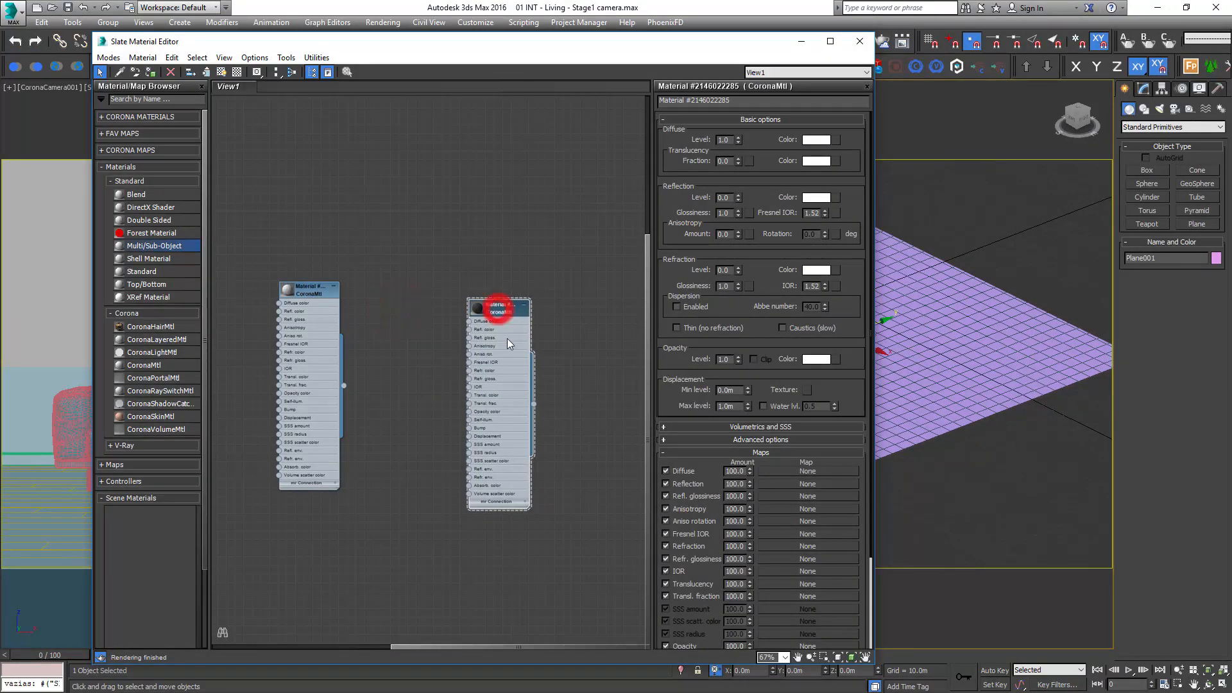
Assign the grey-diffuse CoronaMtl to Plane001 and close the Slate Material Editor
click(816, 138)
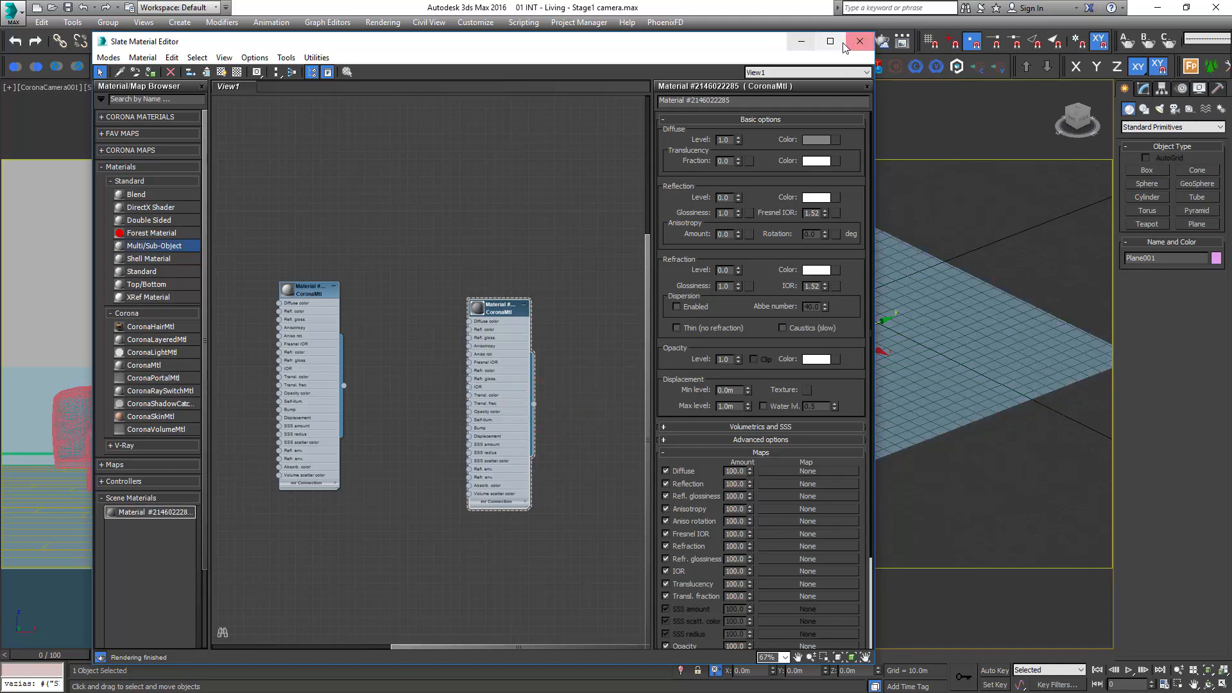
click(859, 41)
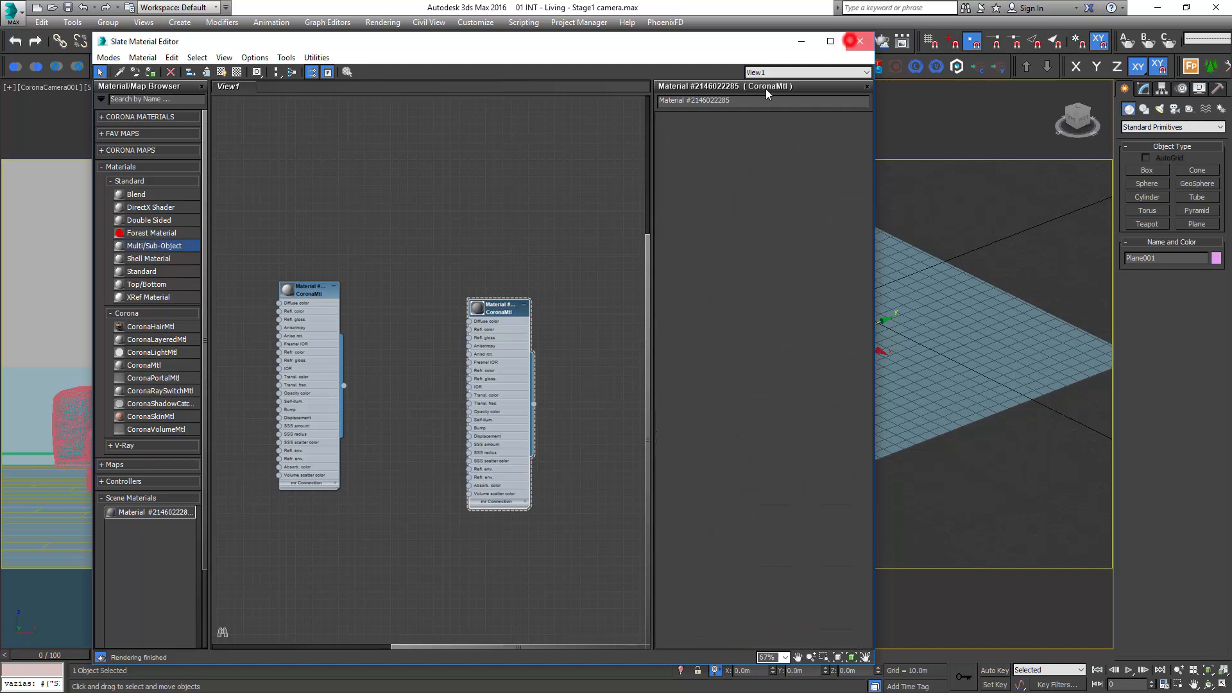
click(858, 41)
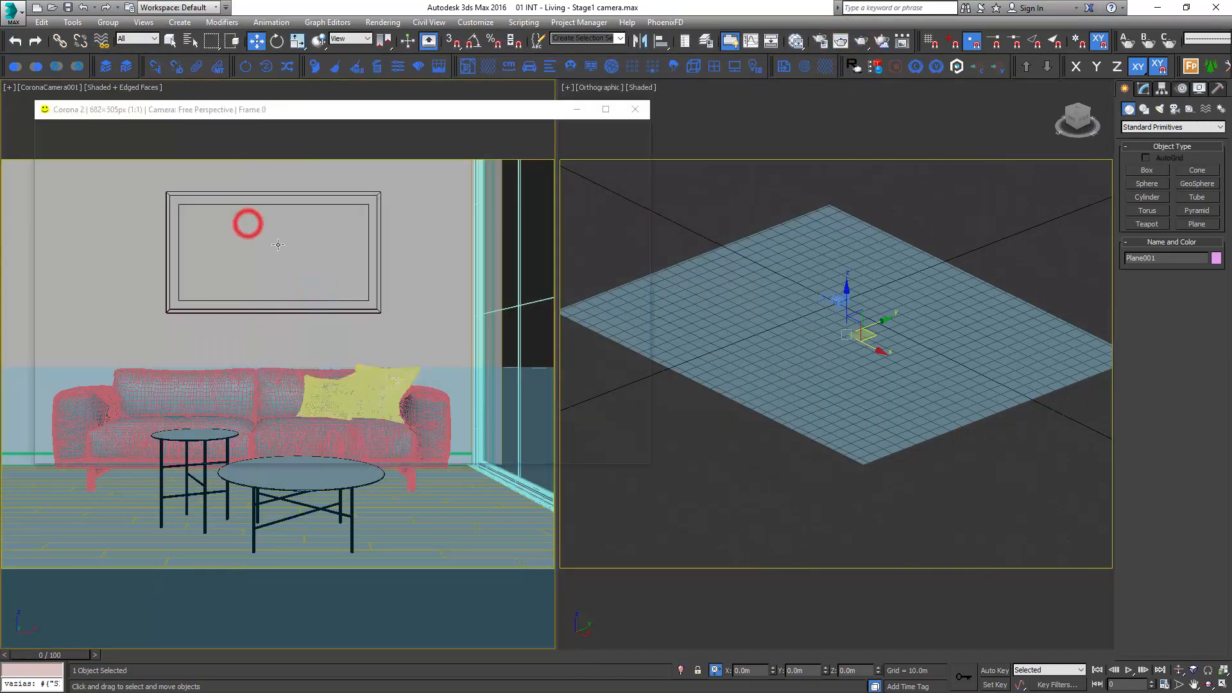
Render the camera view with Corona material override enabled and Exposure (EV) at 0
click(627, 127)
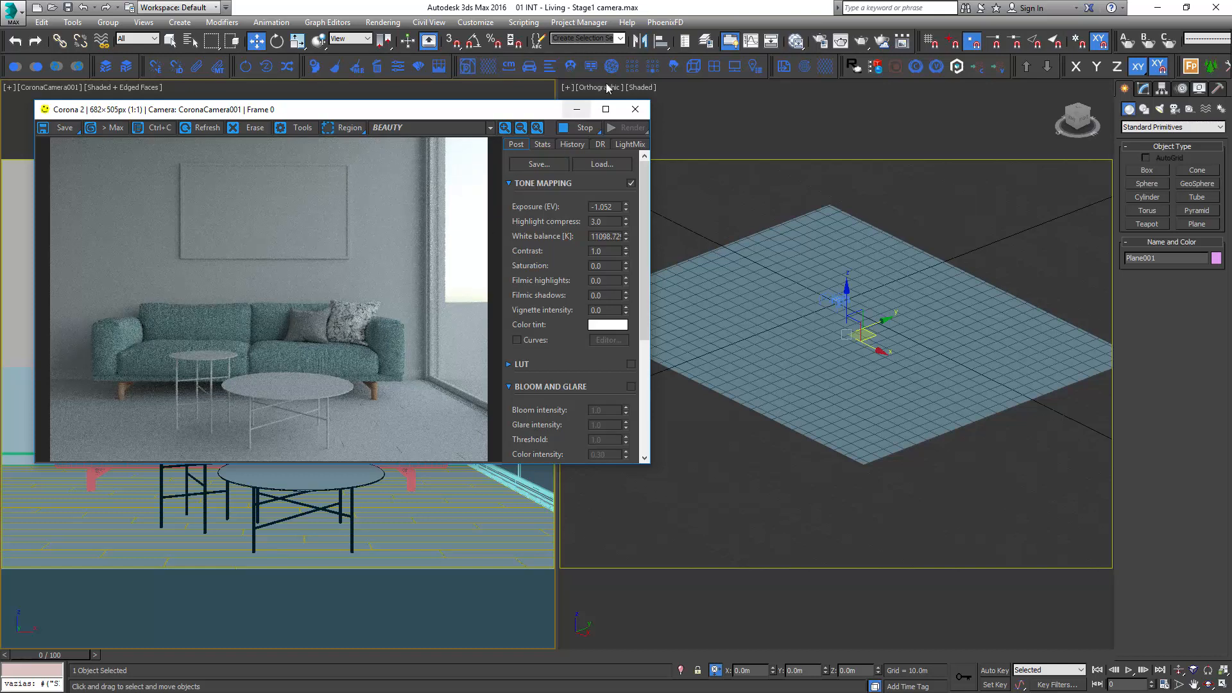
click(819, 41)
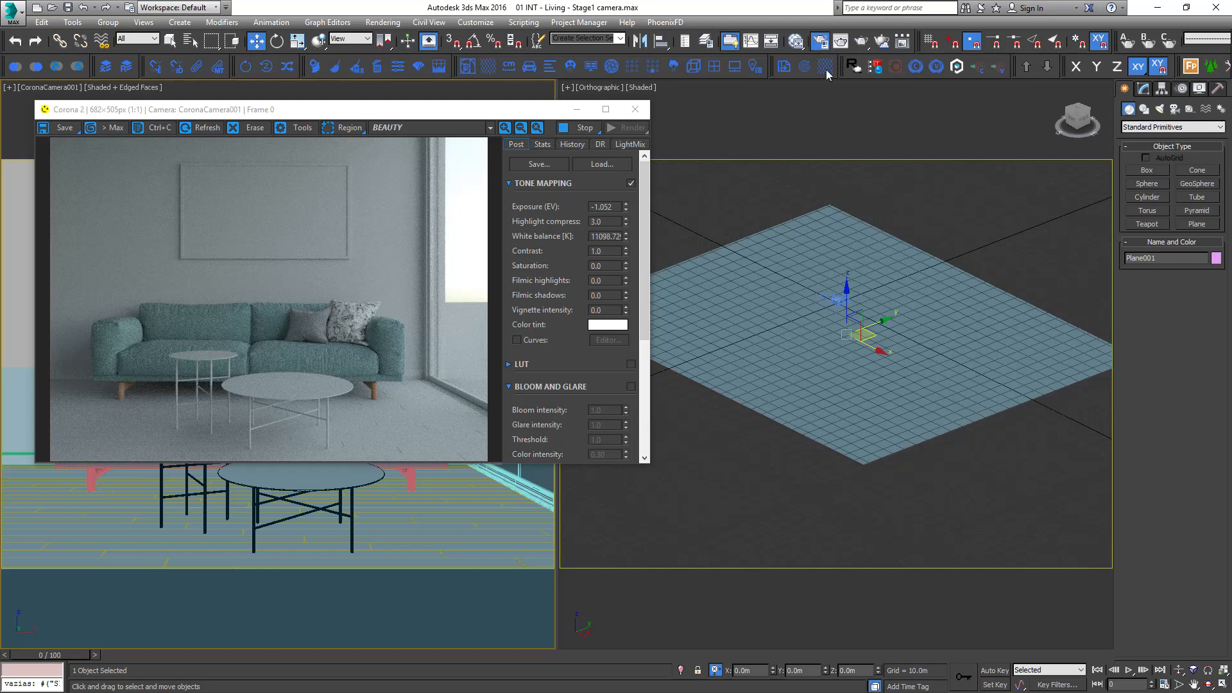
click(846, 66)
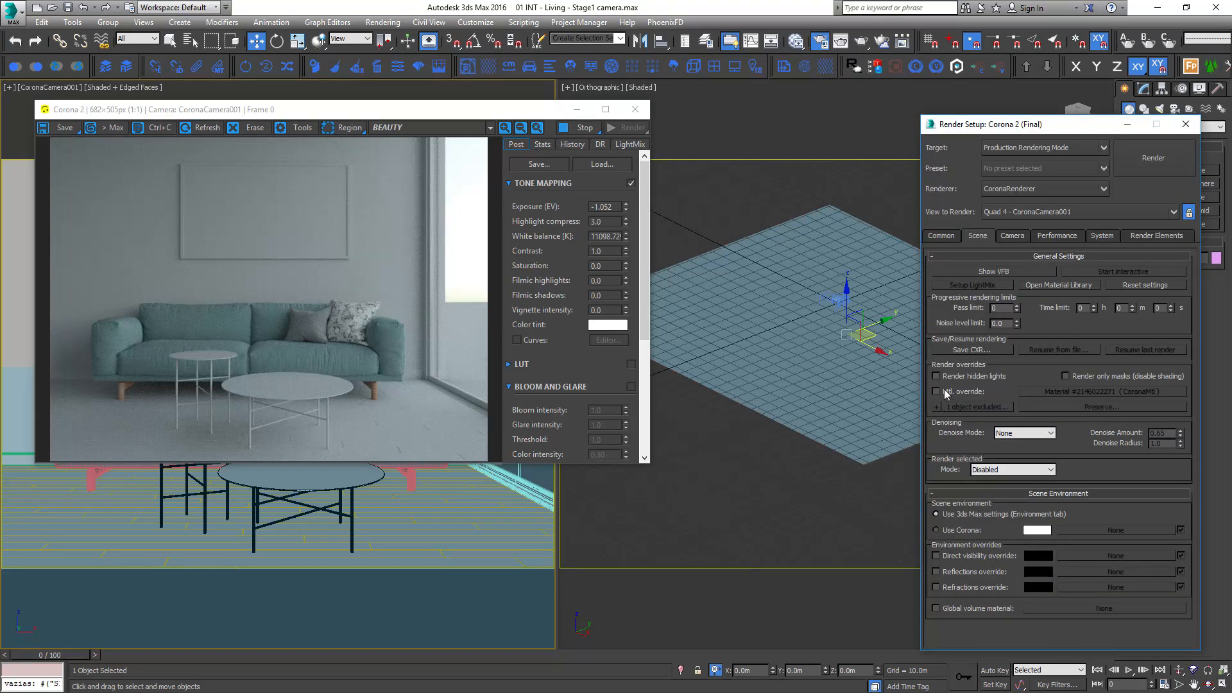
click(935, 392)
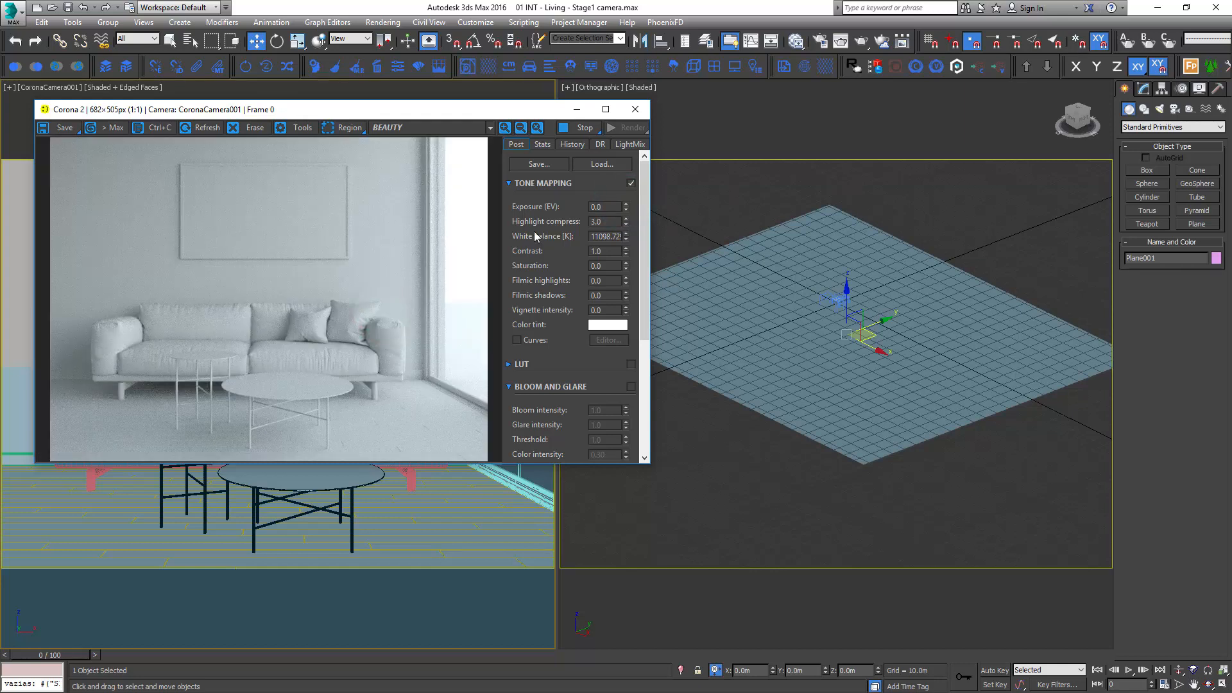
click(584, 127)
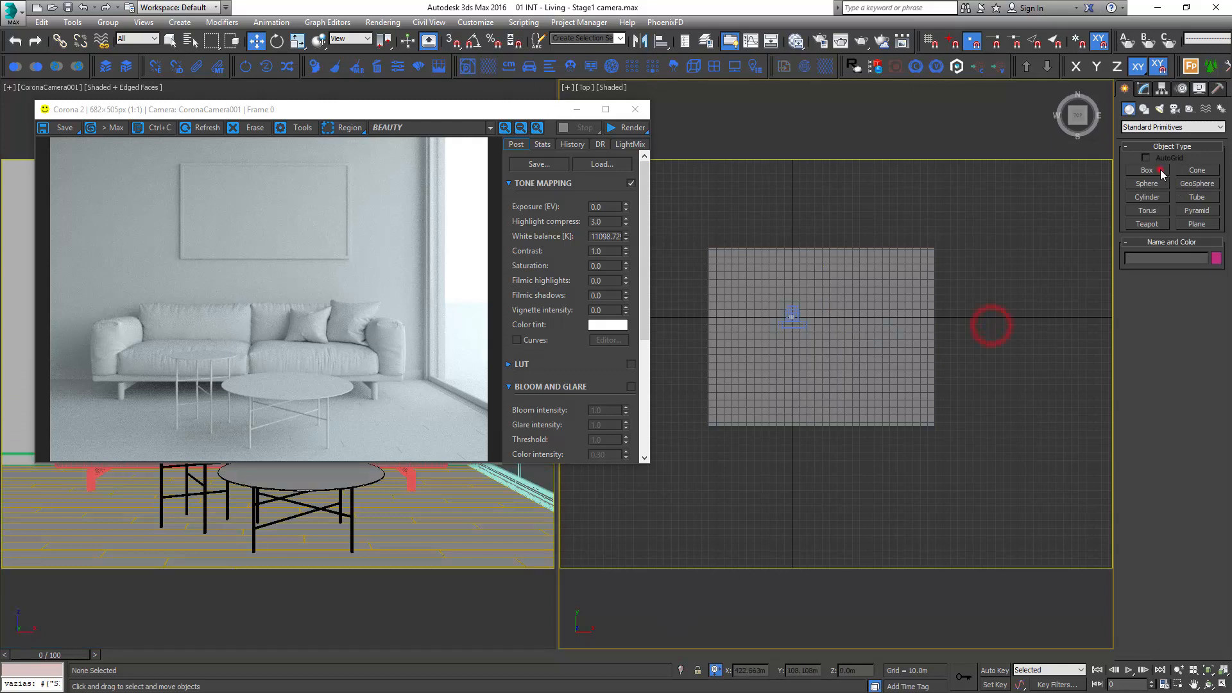
Draw a long box beside the room in the Top view and rotate it to a diagonal angle
click(1146, 170)
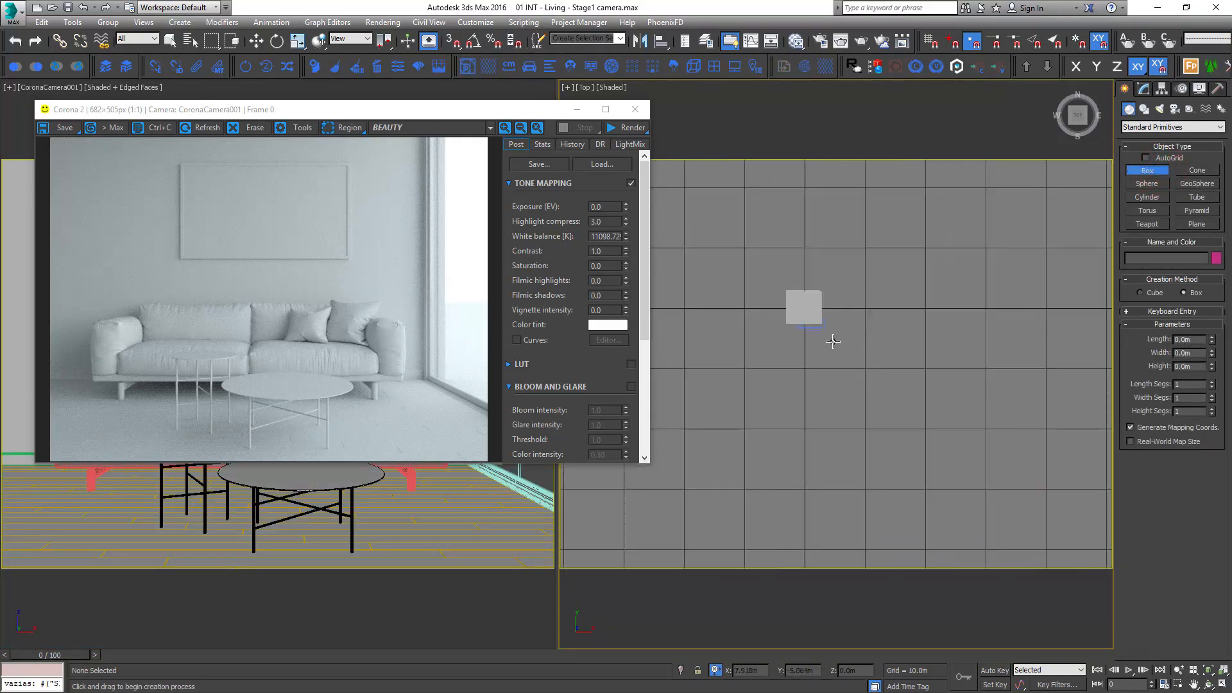
drag(803, 309, 1013, 386)
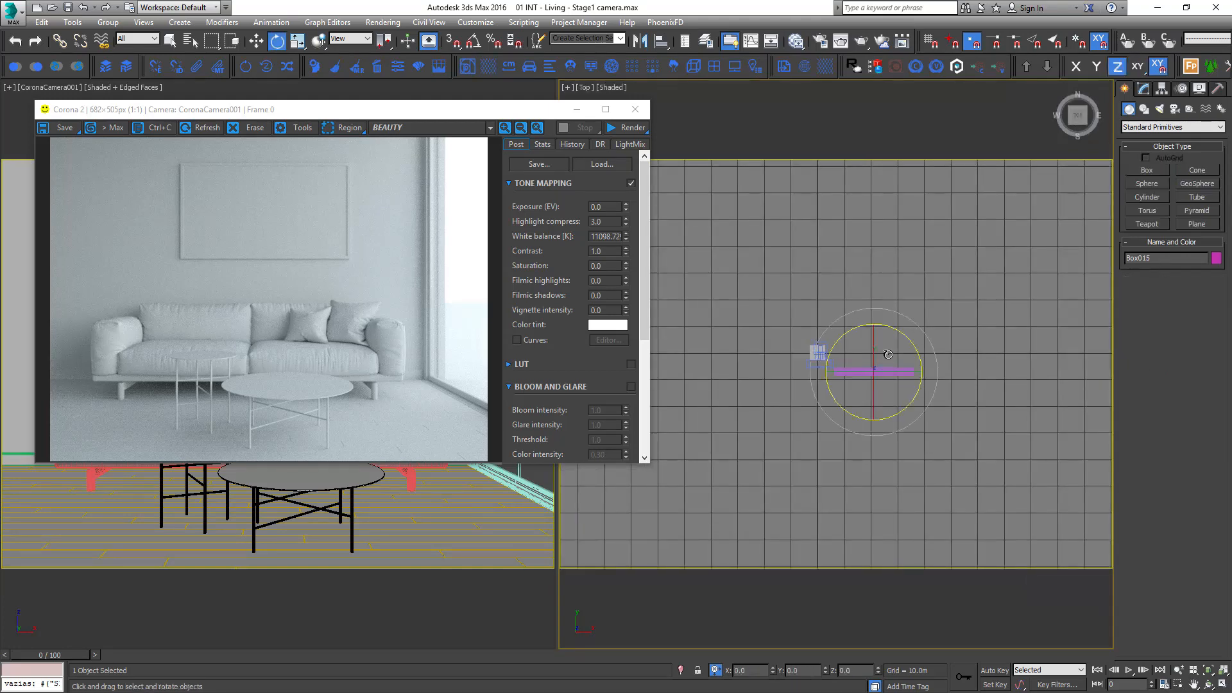
drag(888, 355, 925, 321)
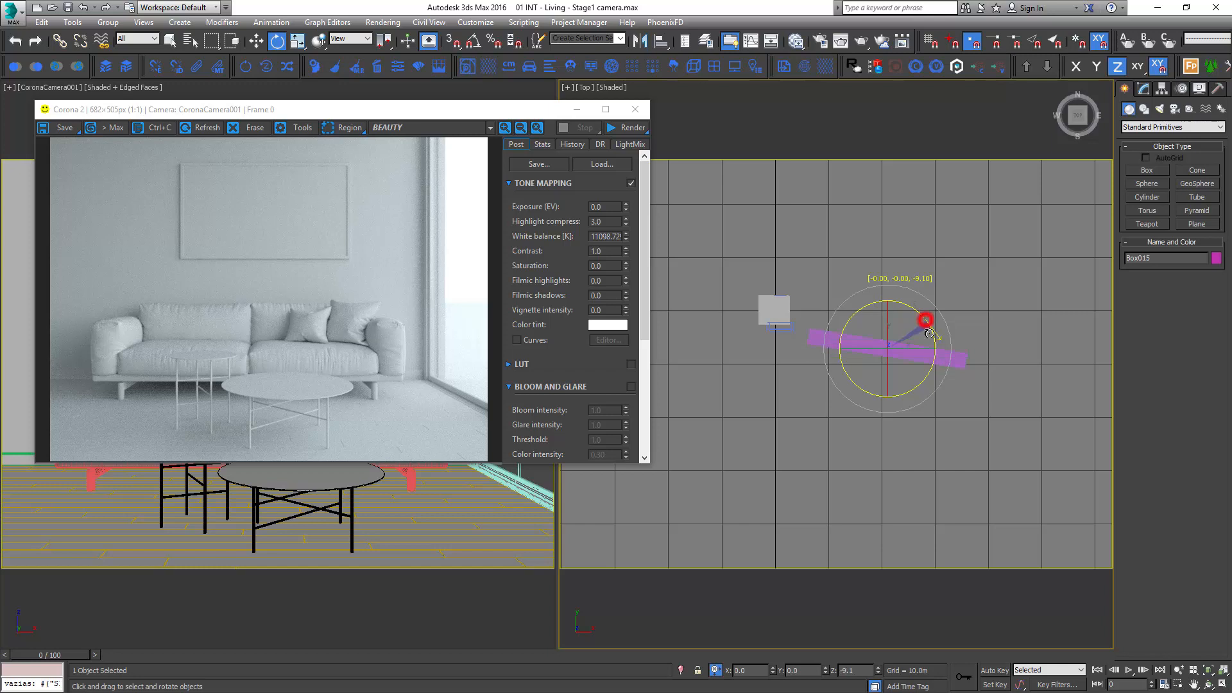
drag(925, 320, 889, 326)
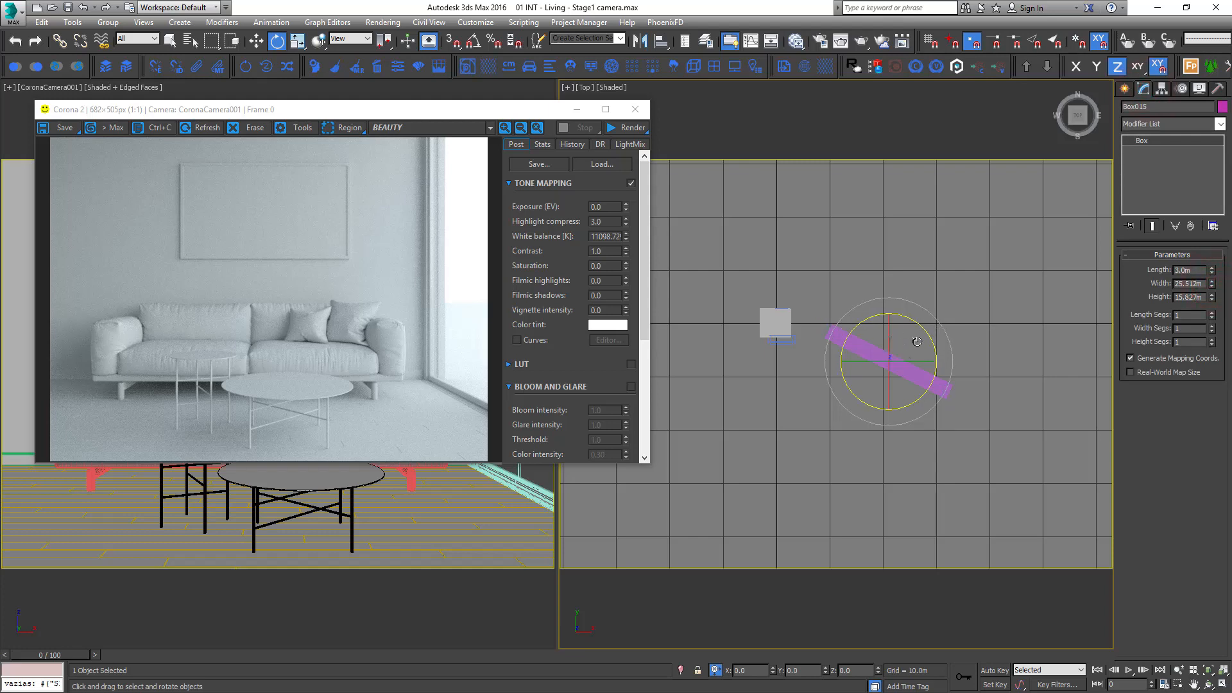
Shift-drag the rotated slab with Move to make a parallel copy
click(254, 42)
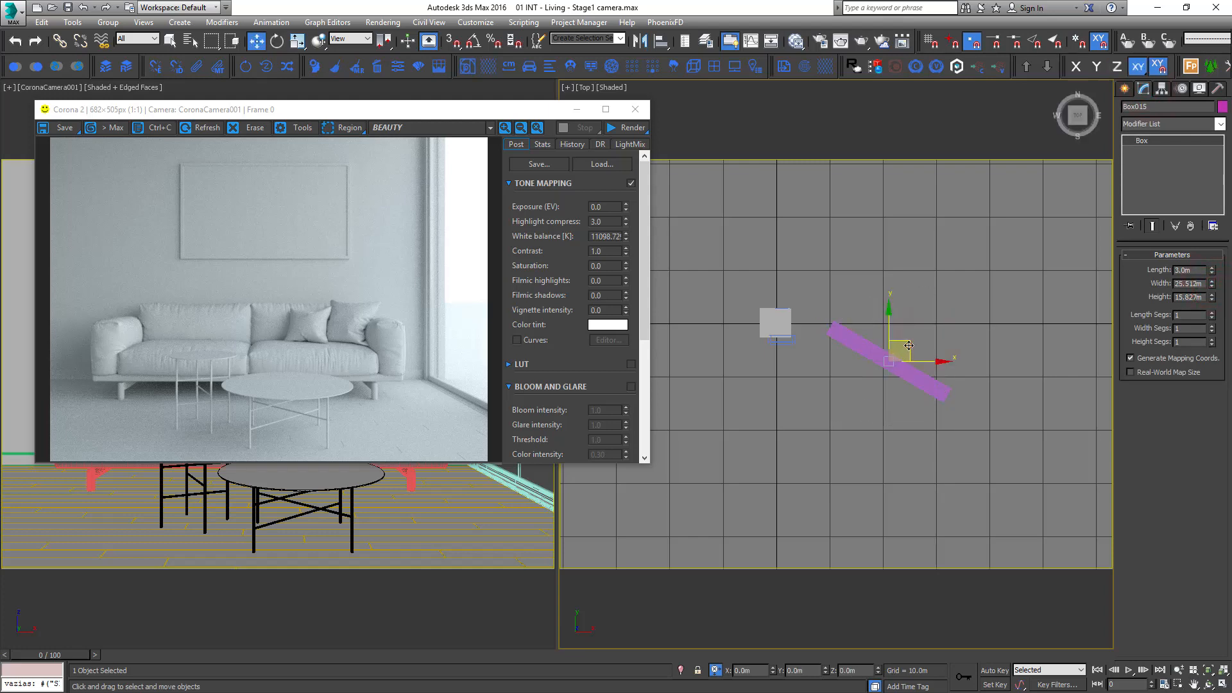
drag(910, 345, 844, 360)
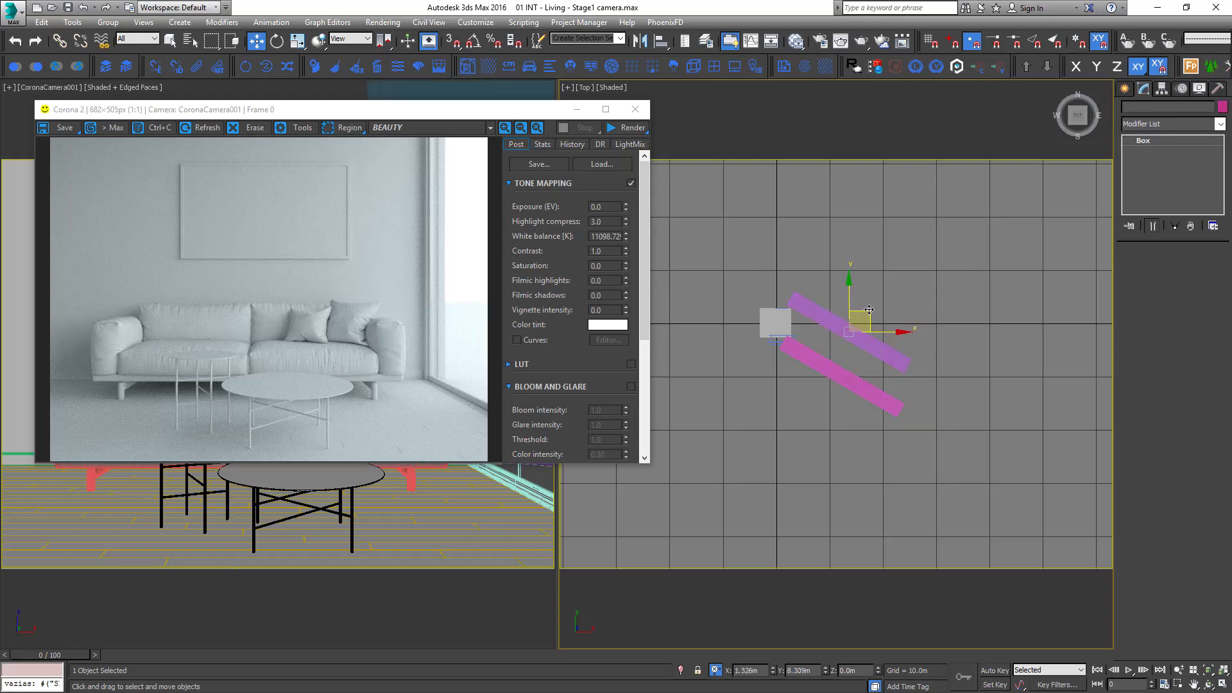
Move the copied slab into place outside the window, re-rendering with exposure 1.542
drag(856, 310, 837, 319)
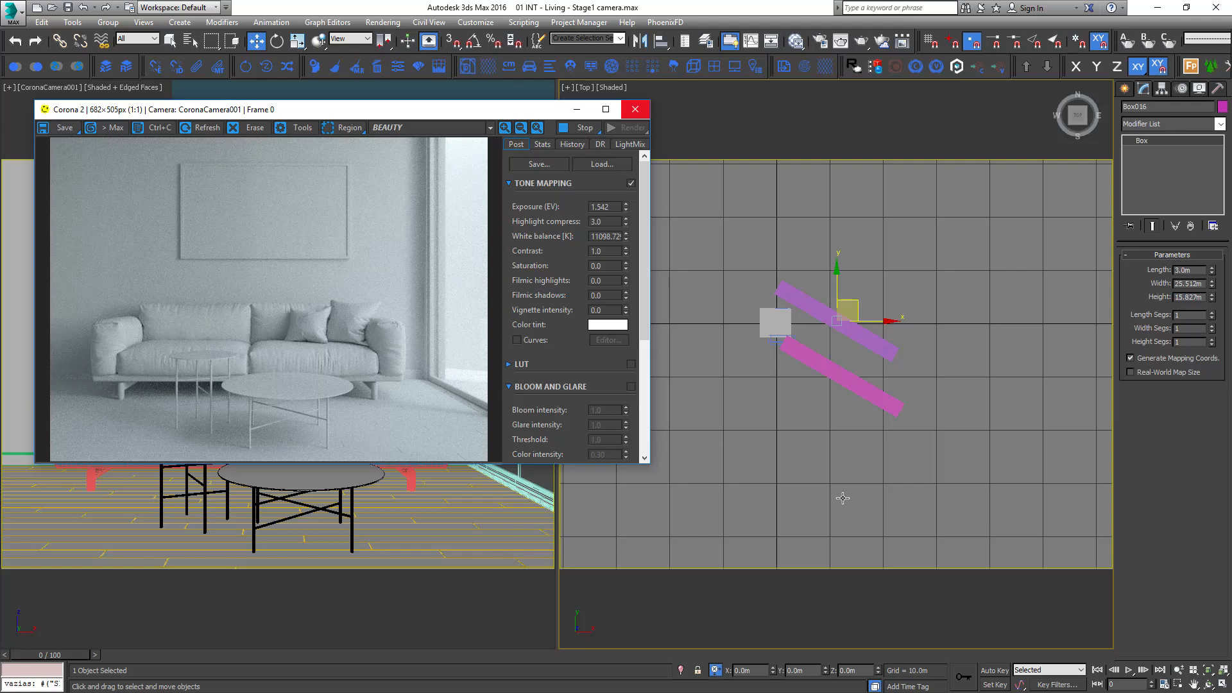
drag(837, 319, 923, 339)
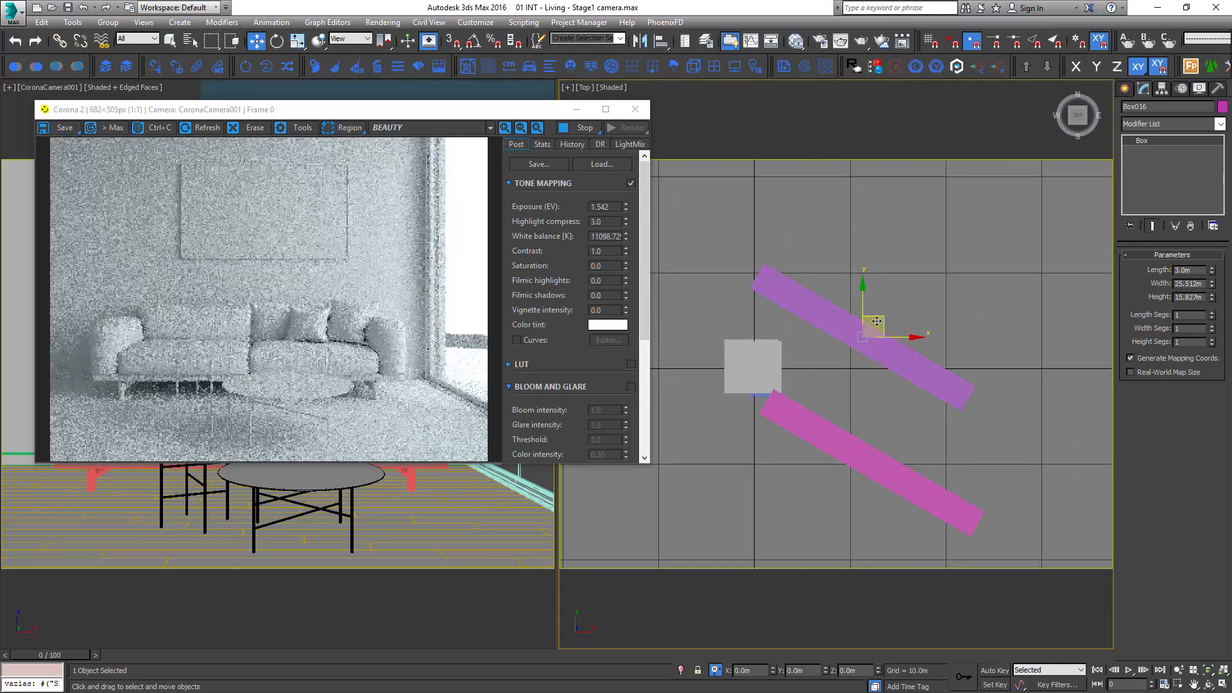
drag(874, 322, 881, 328)
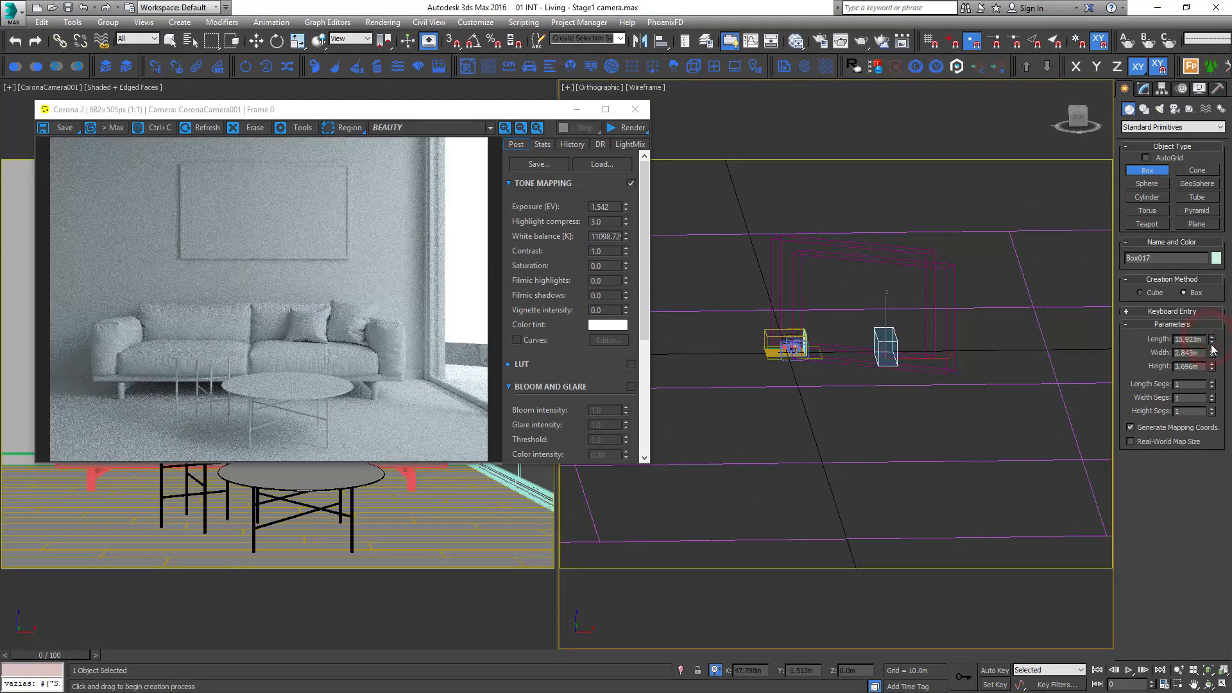
Size Box017 in the Parameters rollout and show the perspective view shaded
click(1213, 363)
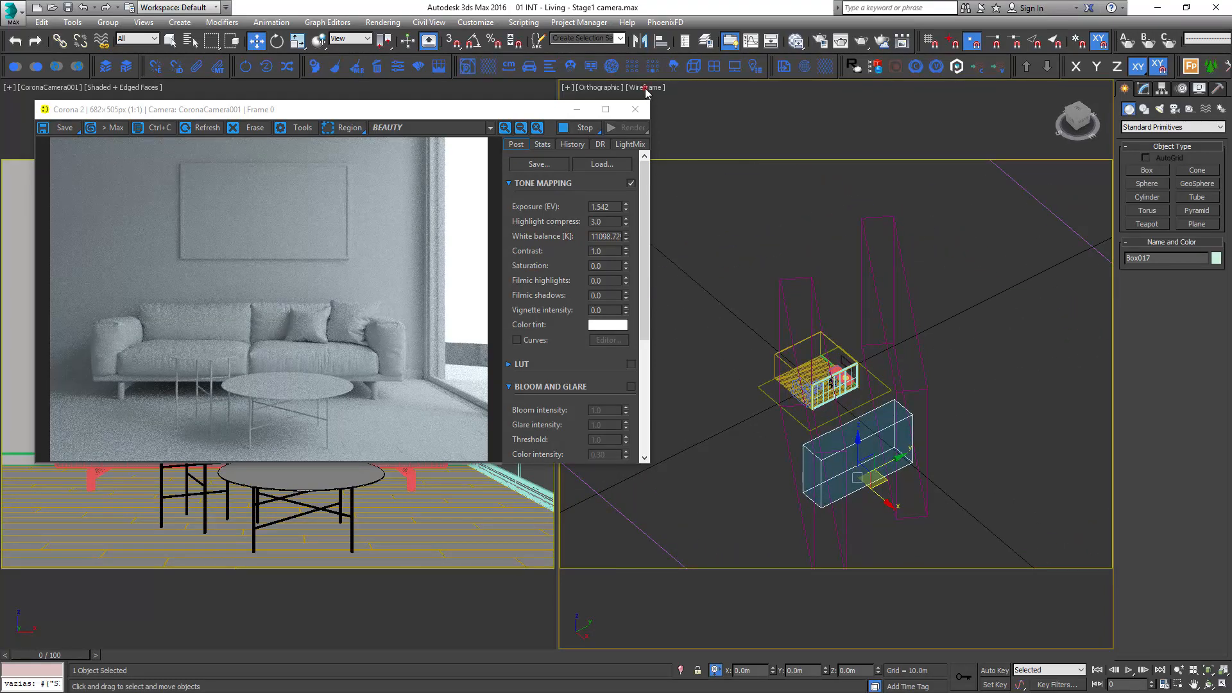
click(644, 87)
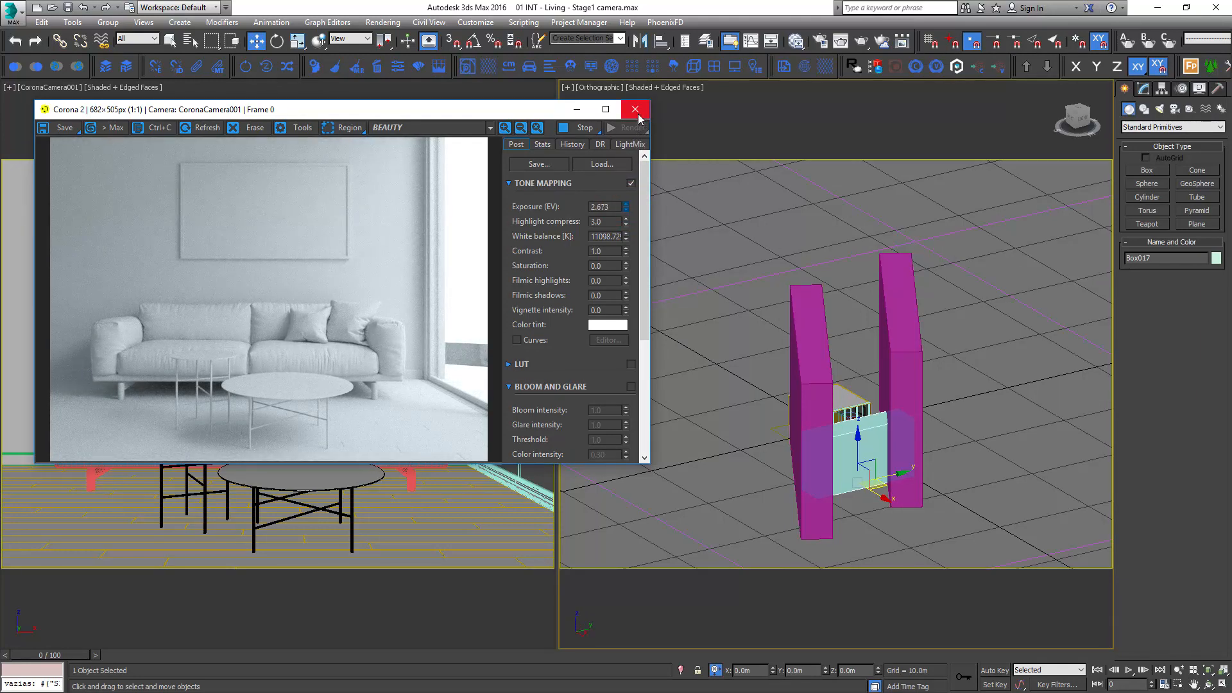
Select the two dark light-blocking boxes and bring up the Slate Material Editor
click(627, 204)
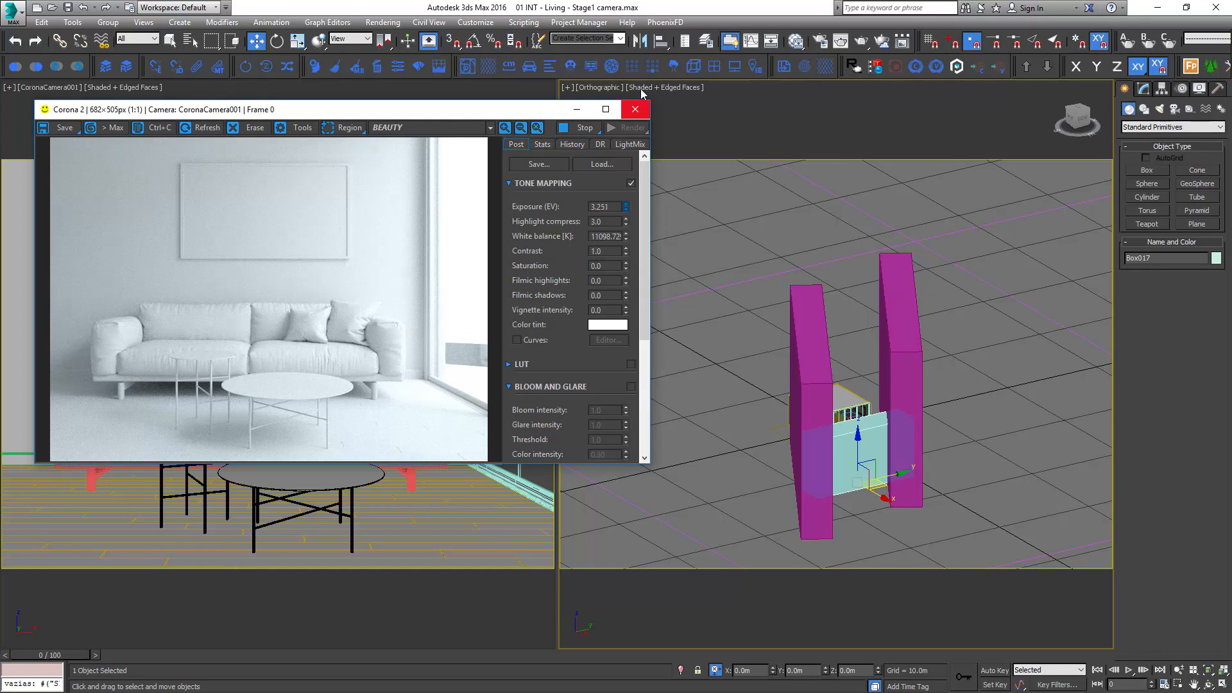
click(627, 210)
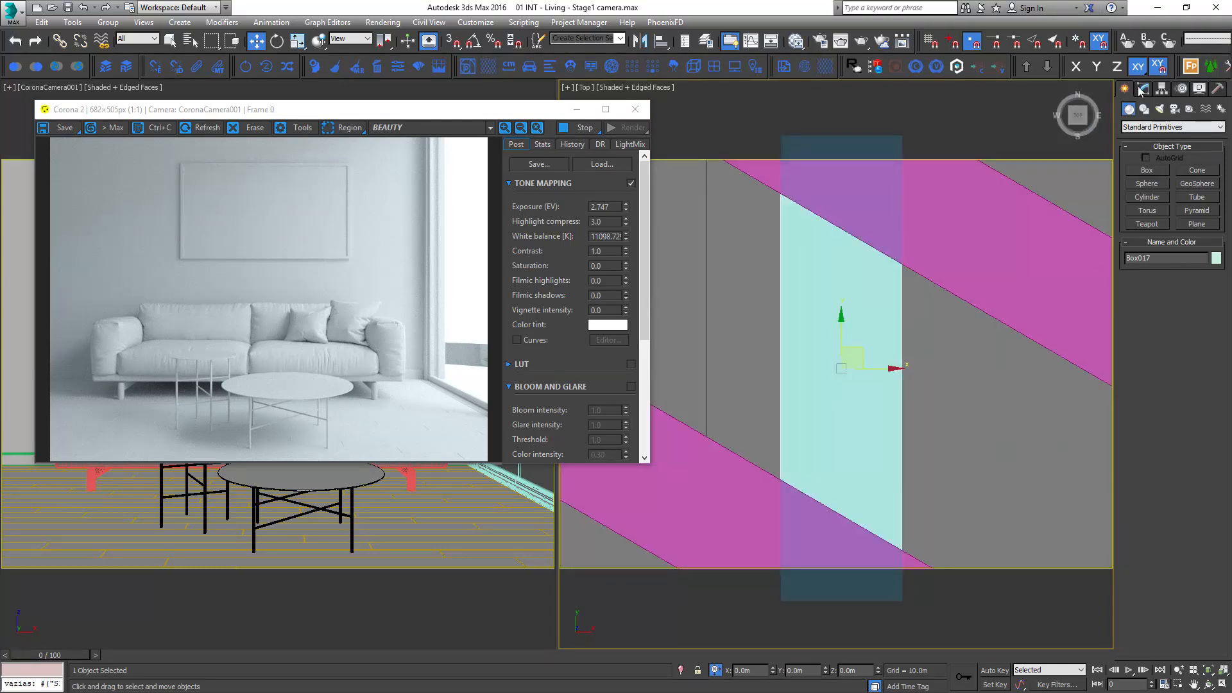
click(1145, 89)
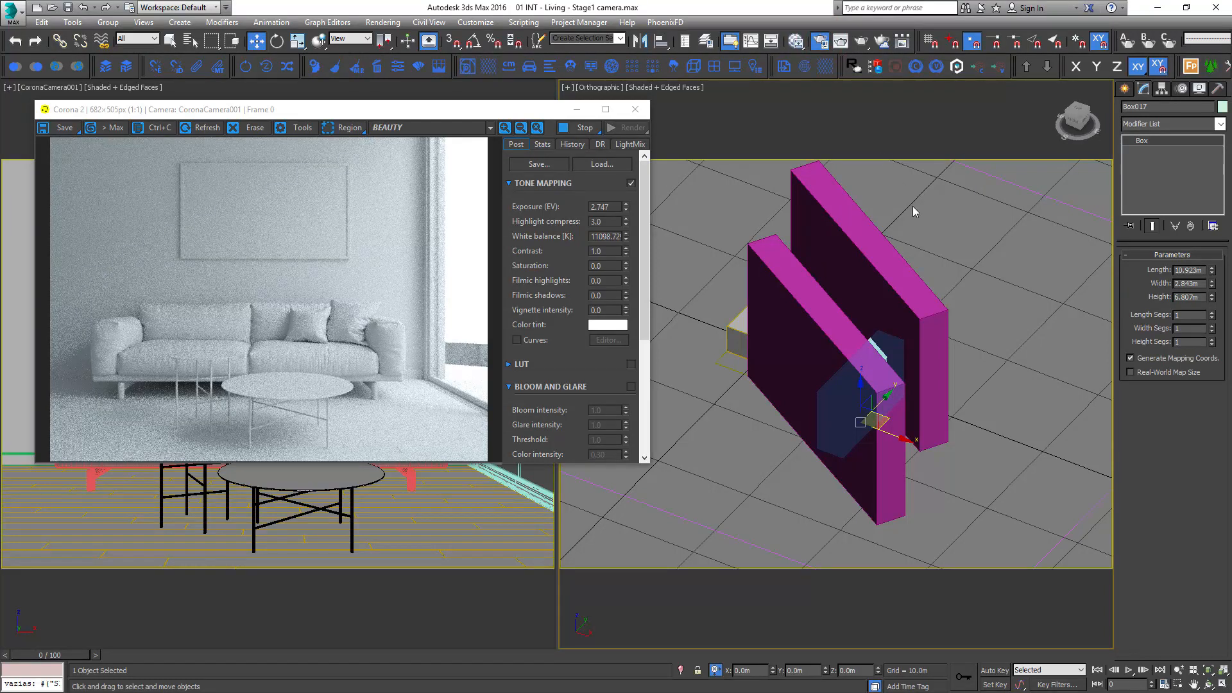
mouse_move(905, 210)
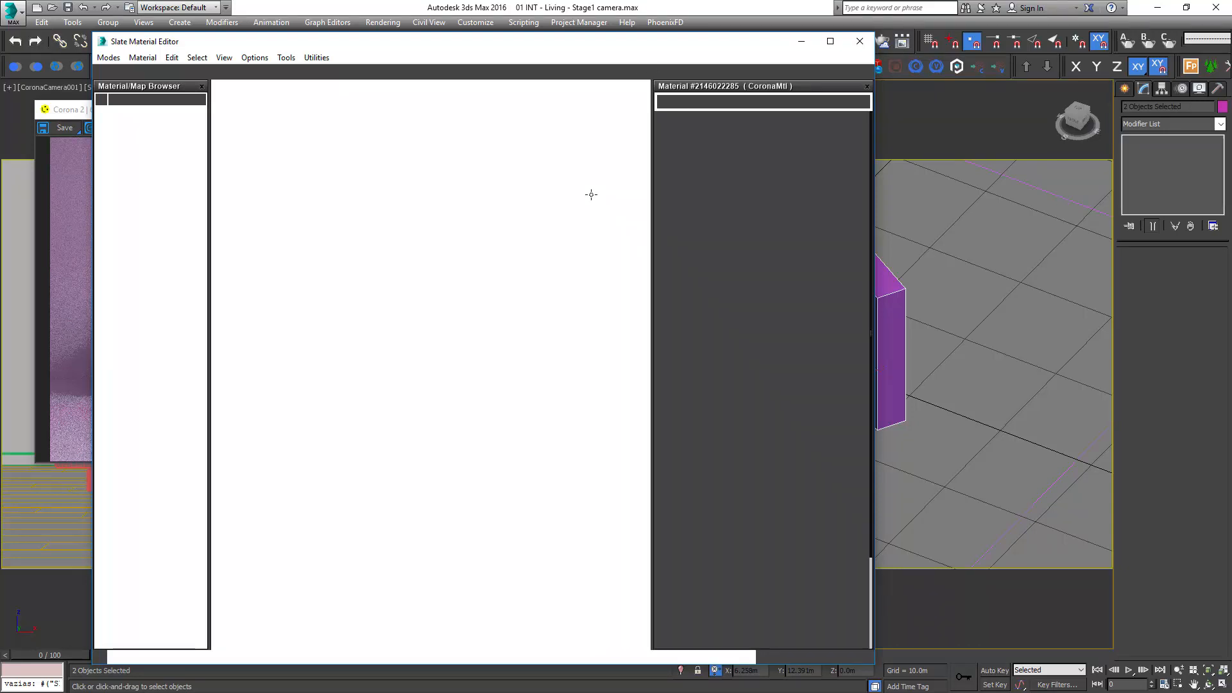
Create a new CoronaMtl and set its Diffuse colour to near-black RGB 12
right_click(511, 271)
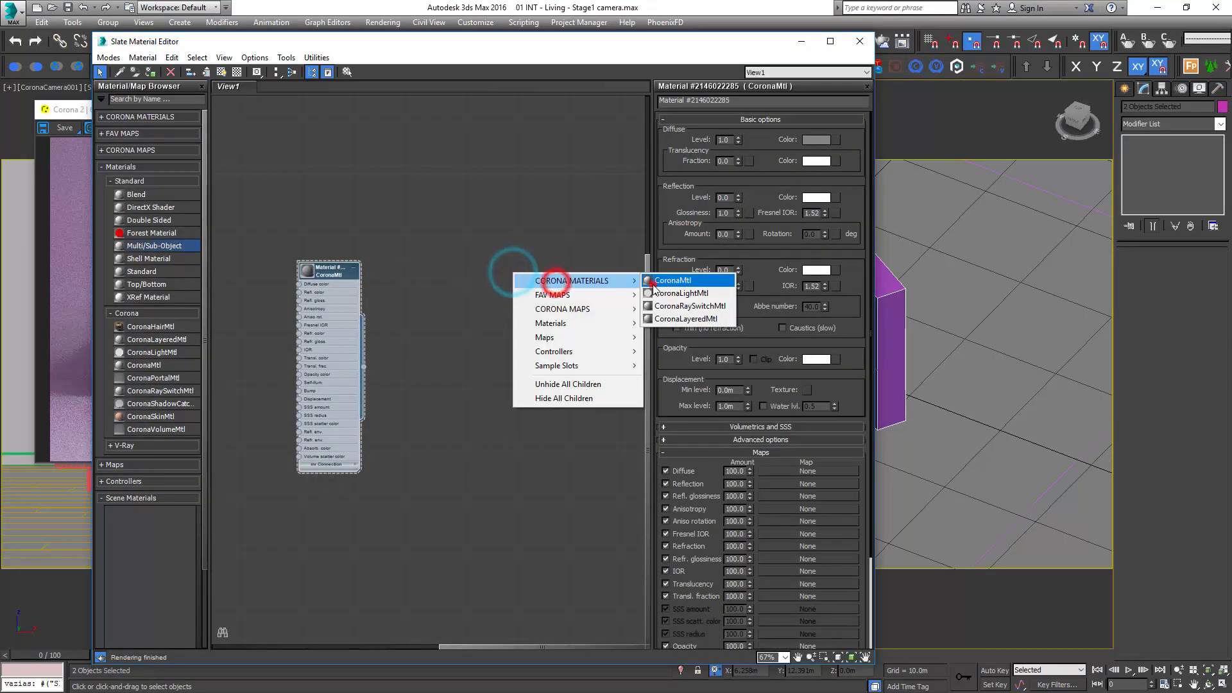
click(673, 281)
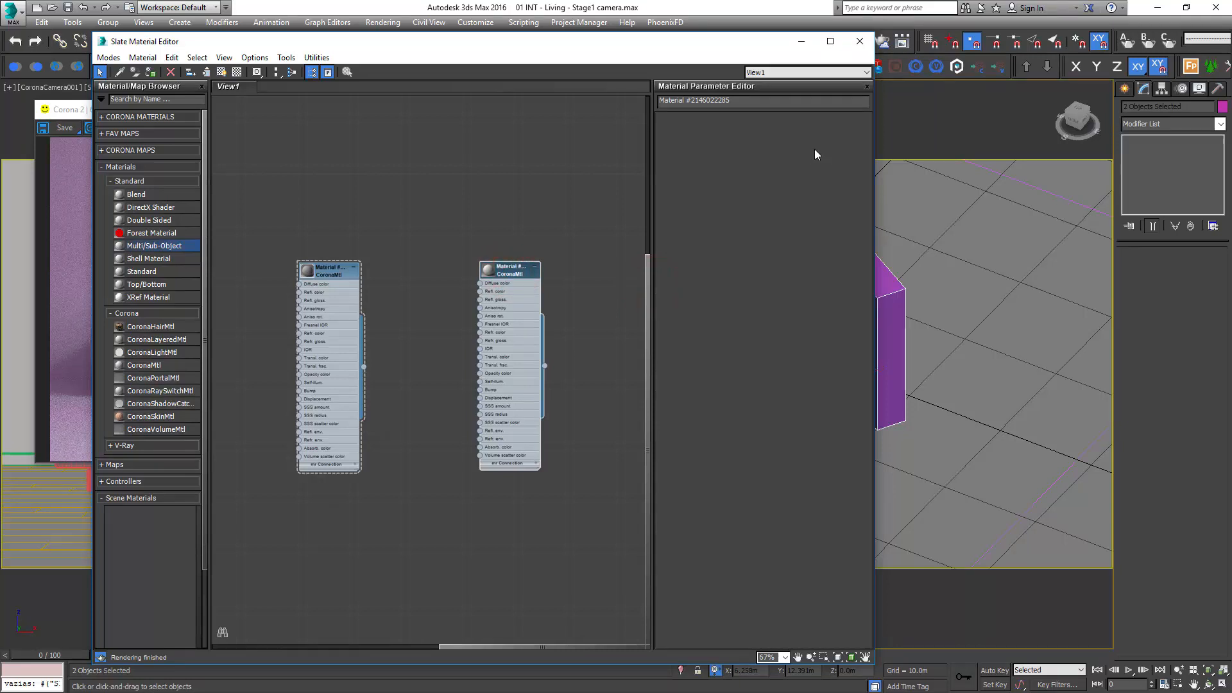
click(328, 268)
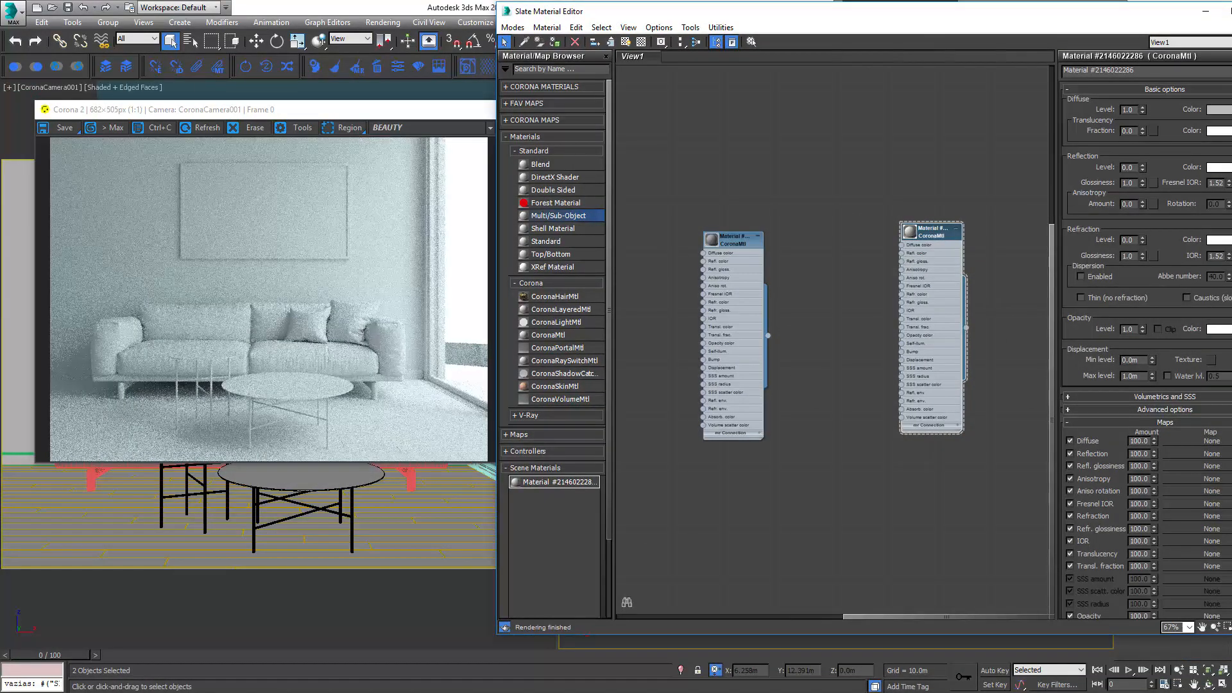
click(1133, 108)
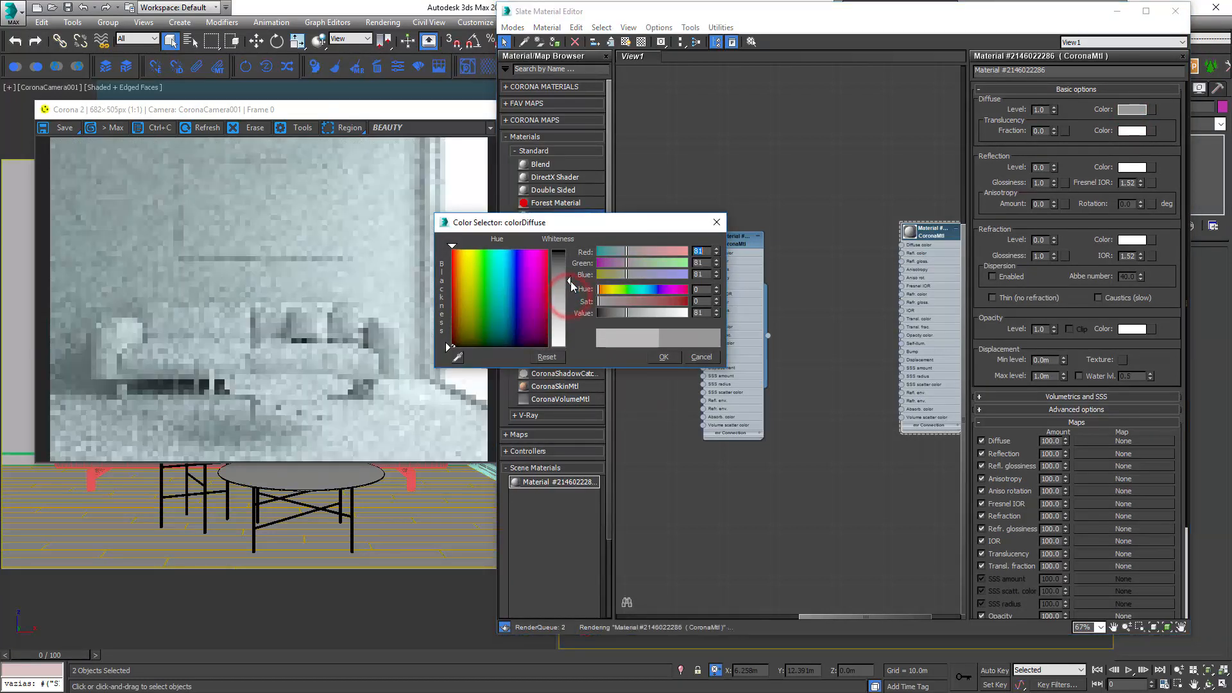
drag(570, 281, 570, 263)
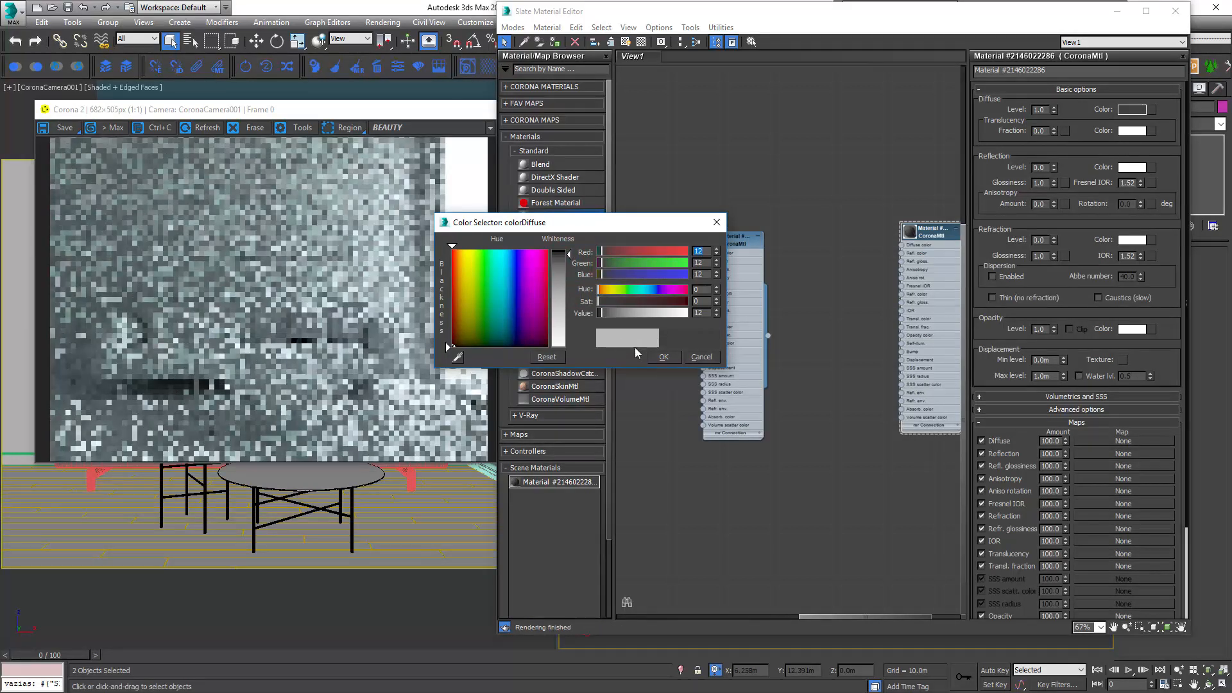
click(663, 355)
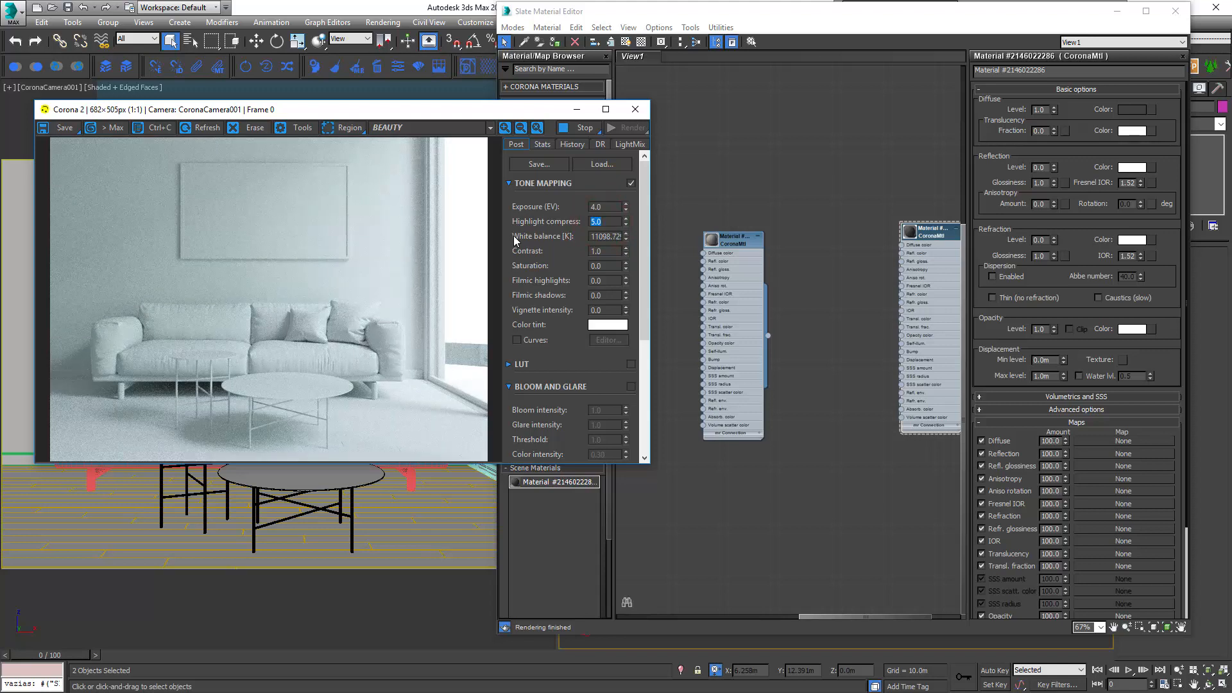
Set Corona tone mapping Exposure (EV) to 4.0 and Highlight compress to 5.0
click(364, 331)
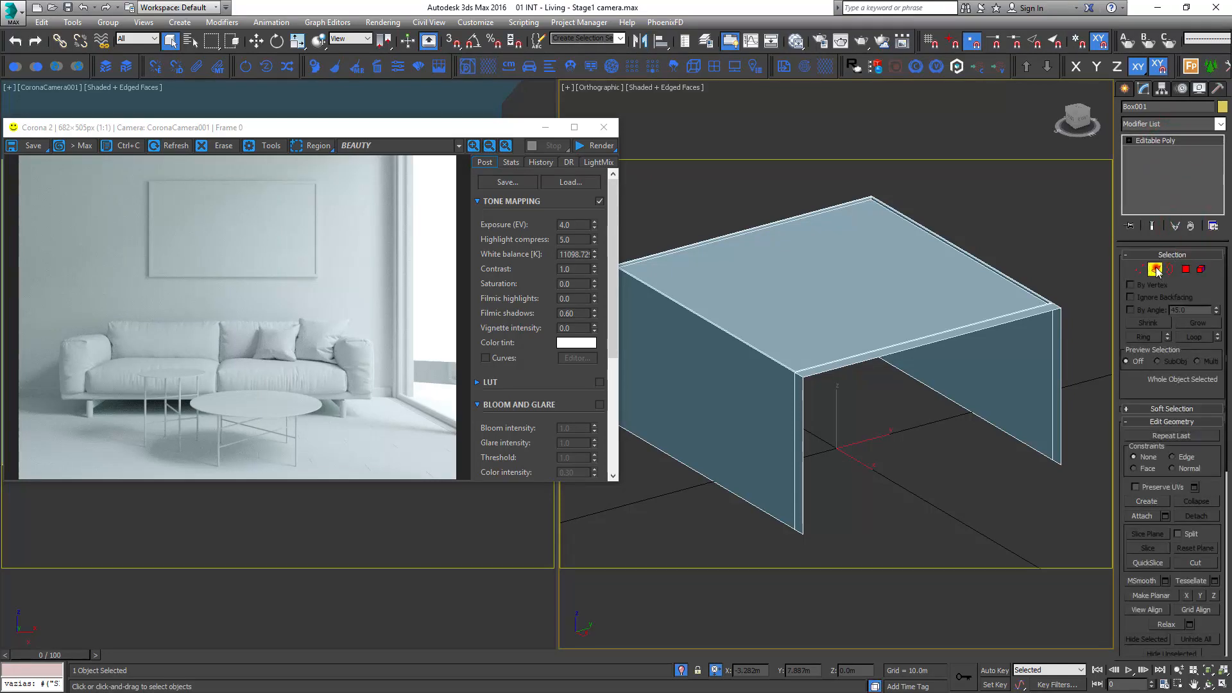
Enter Box001's Editable Poly sub-object mode at Edge level to select two edges
click(1156, 269)
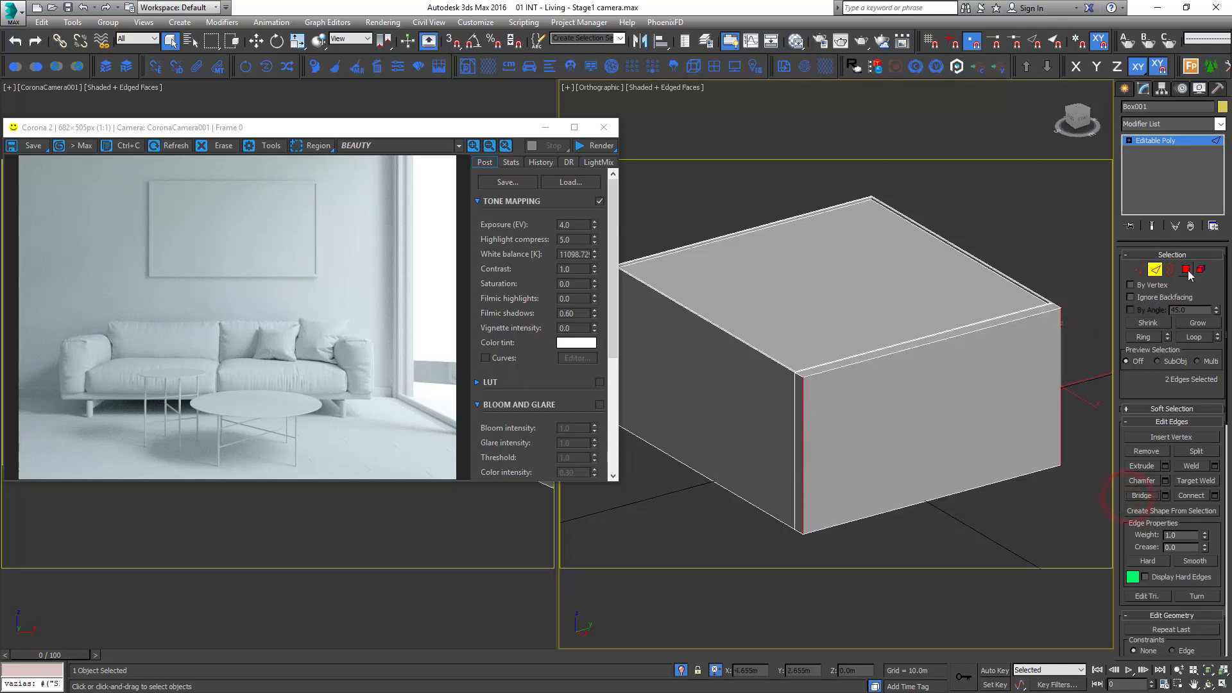
click(1186, 269)
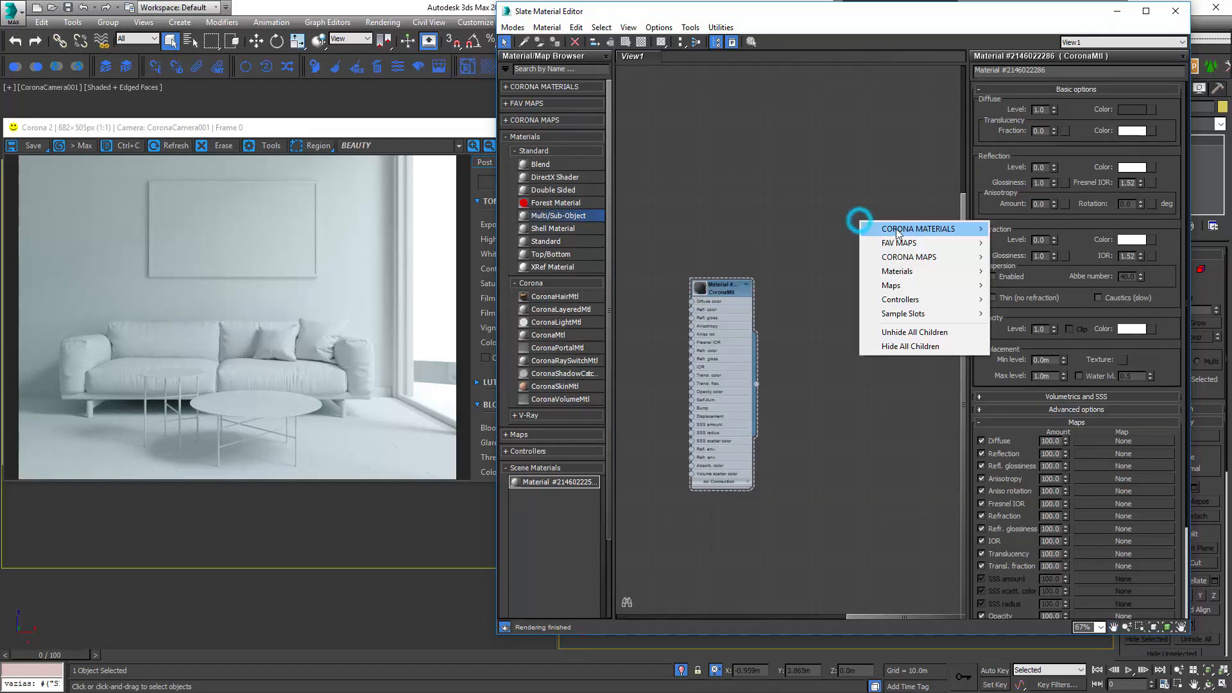
Close the material editor and open Corona Render Setup's Scene tab with Mtl. override settings
click(534, 152)
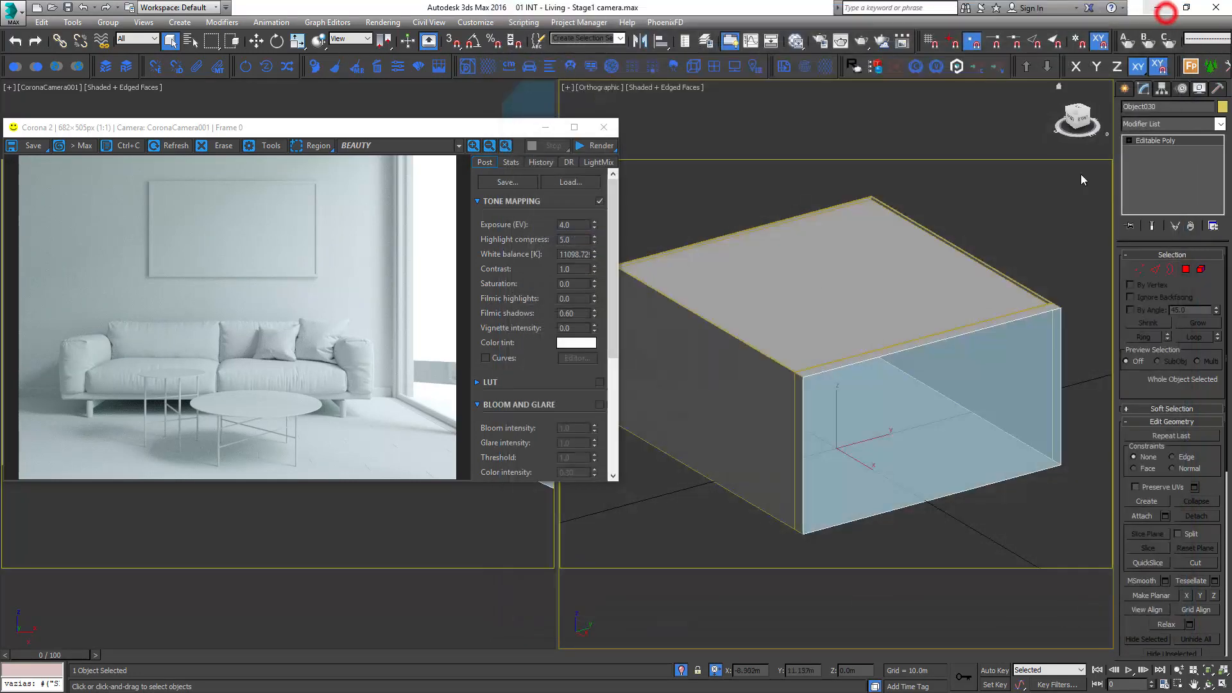
click(820, 41)
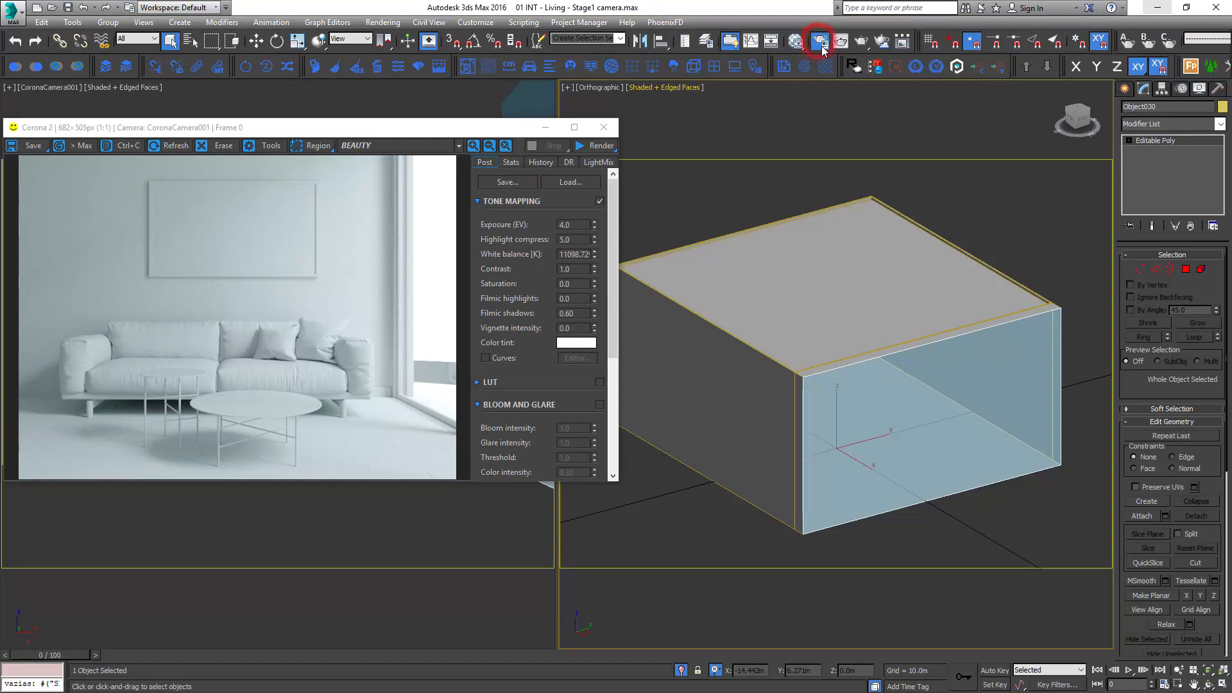
click(819, 41)
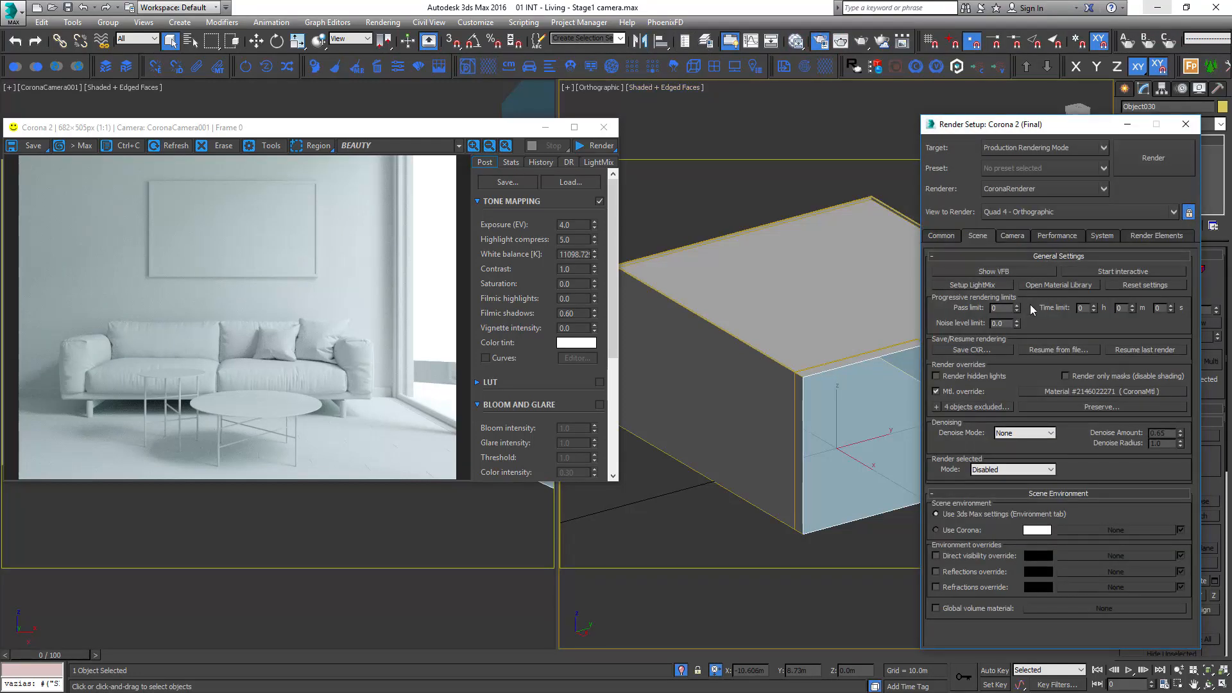
mouse_move(964, 355)
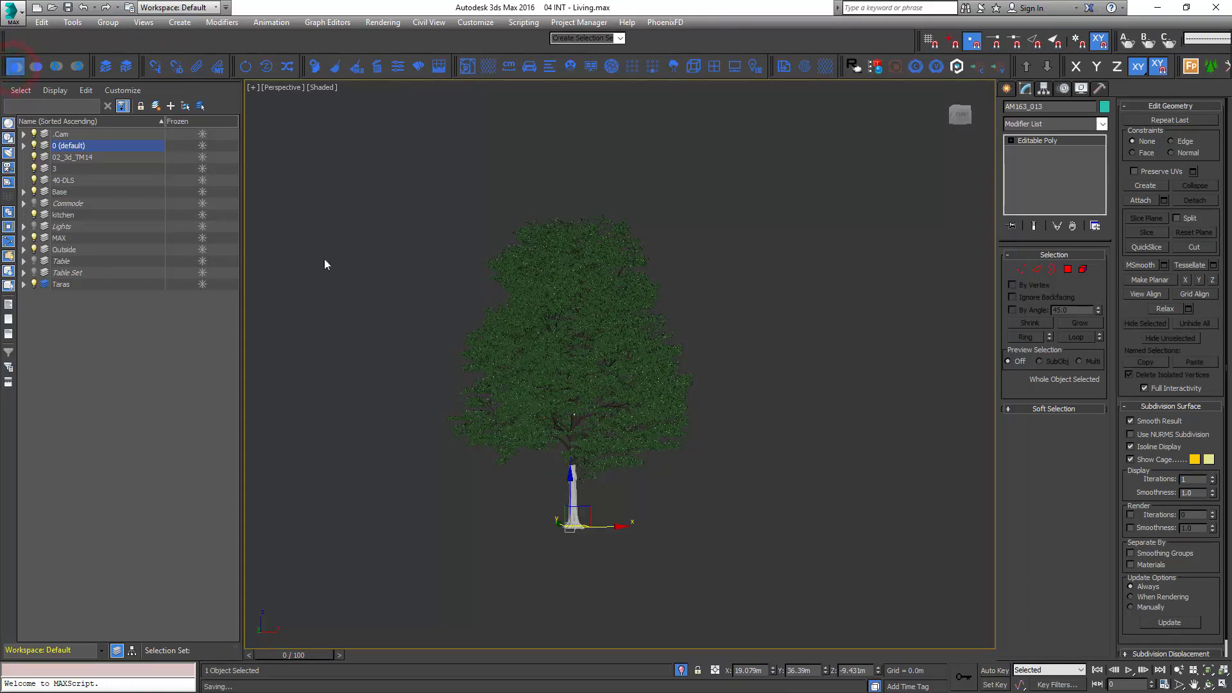
mouse_move(341, 270)
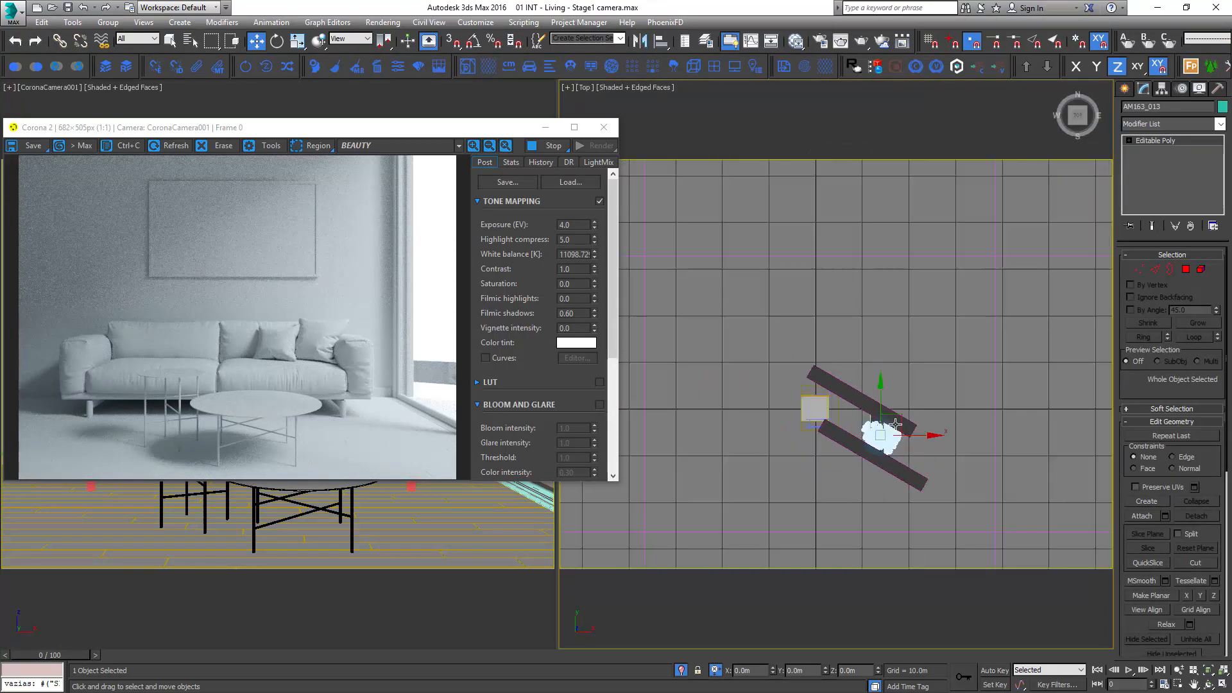
Move the tree outside the window in Top view and set Highlight compress to 10.0
drag(893, 436, 864, 315)
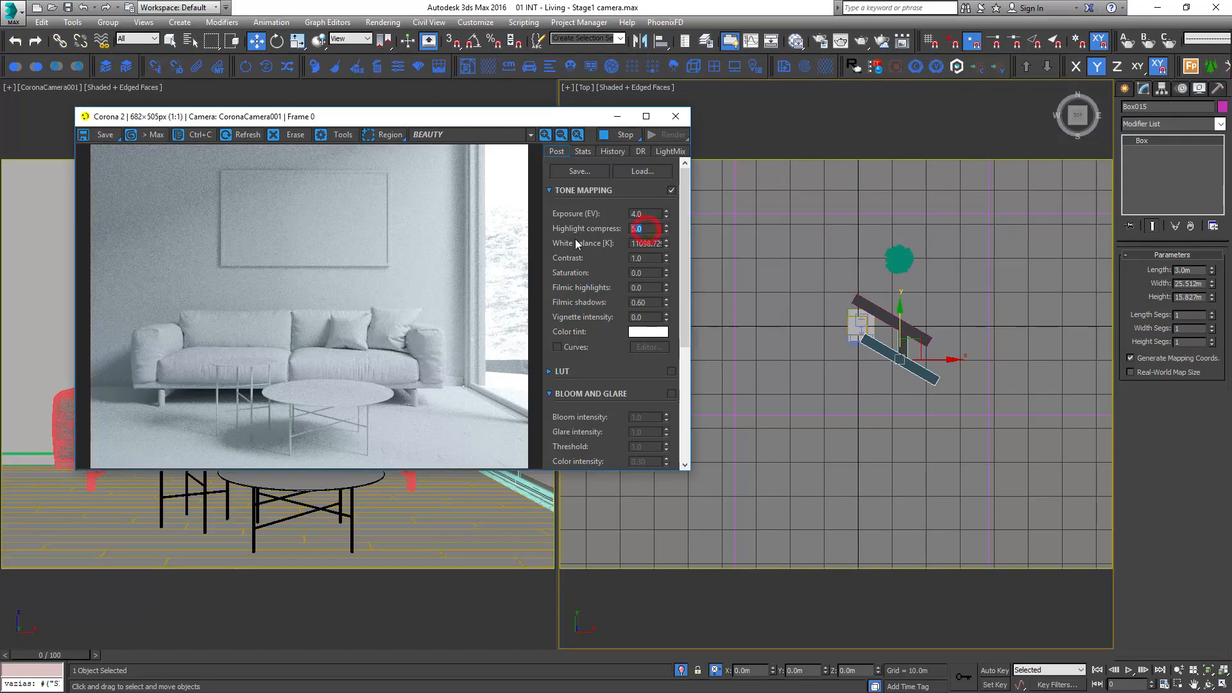
text(10.0)
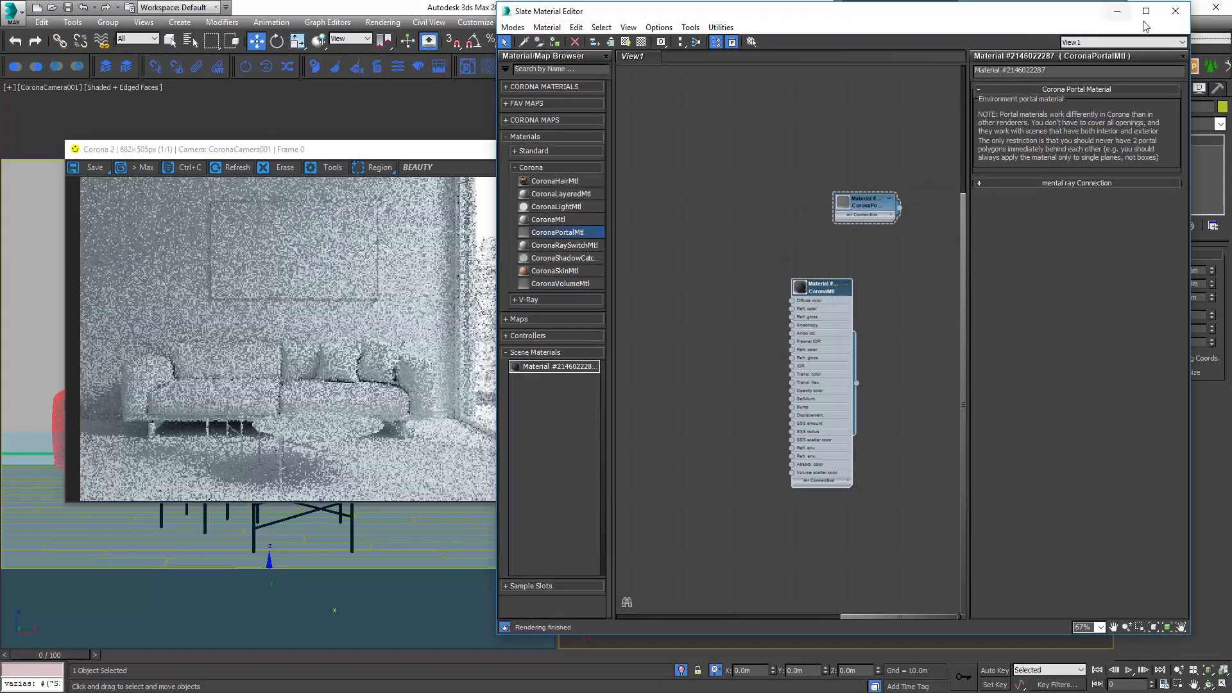
Exclude the portal from Render Setup's Mtl. override and start a region re-render
click(1176, 10)
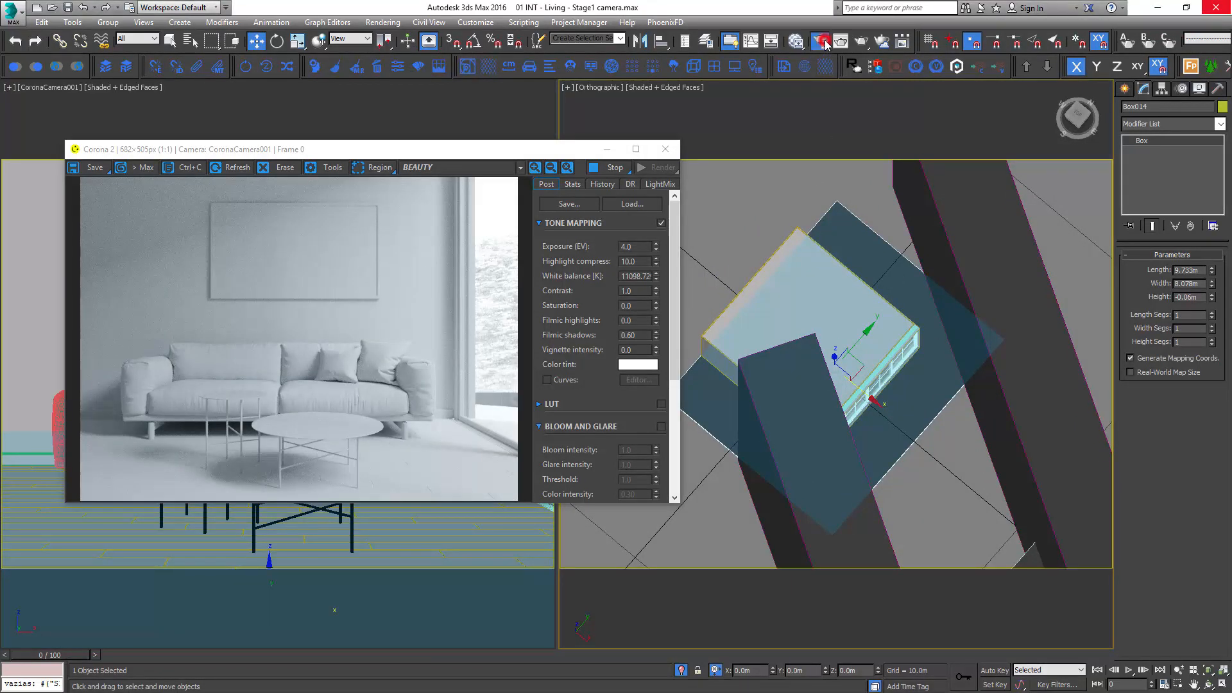
click(820, 41)
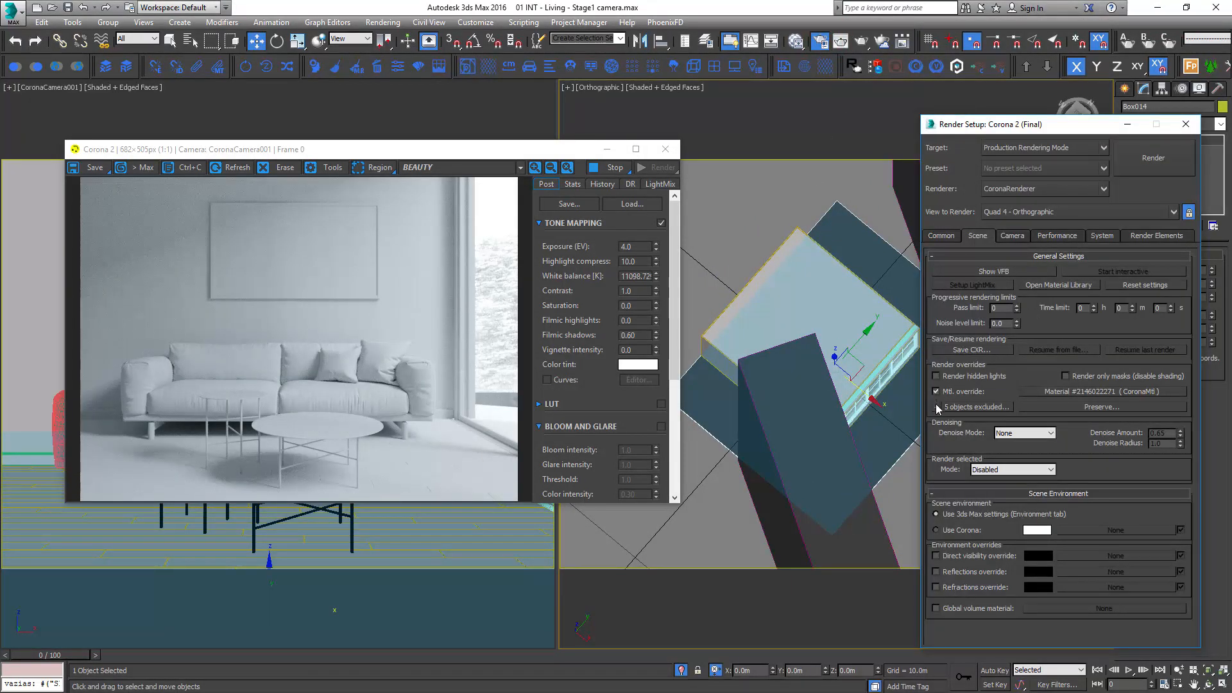
click(936, 407)
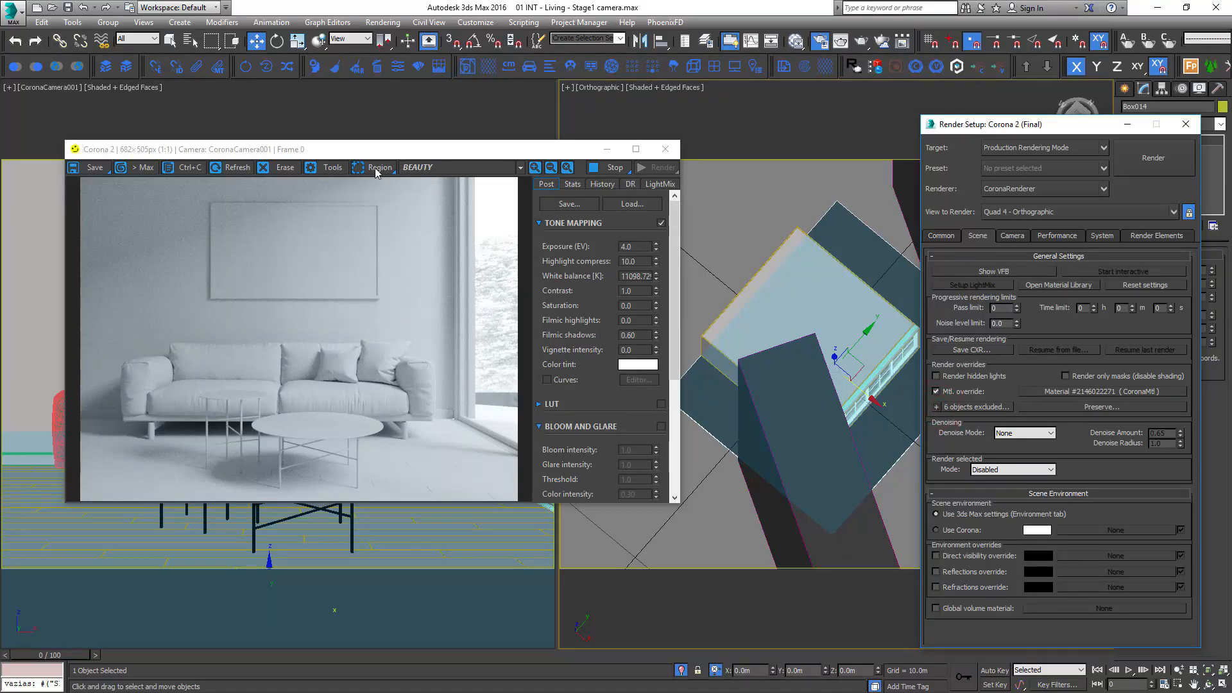
click(380, 167)
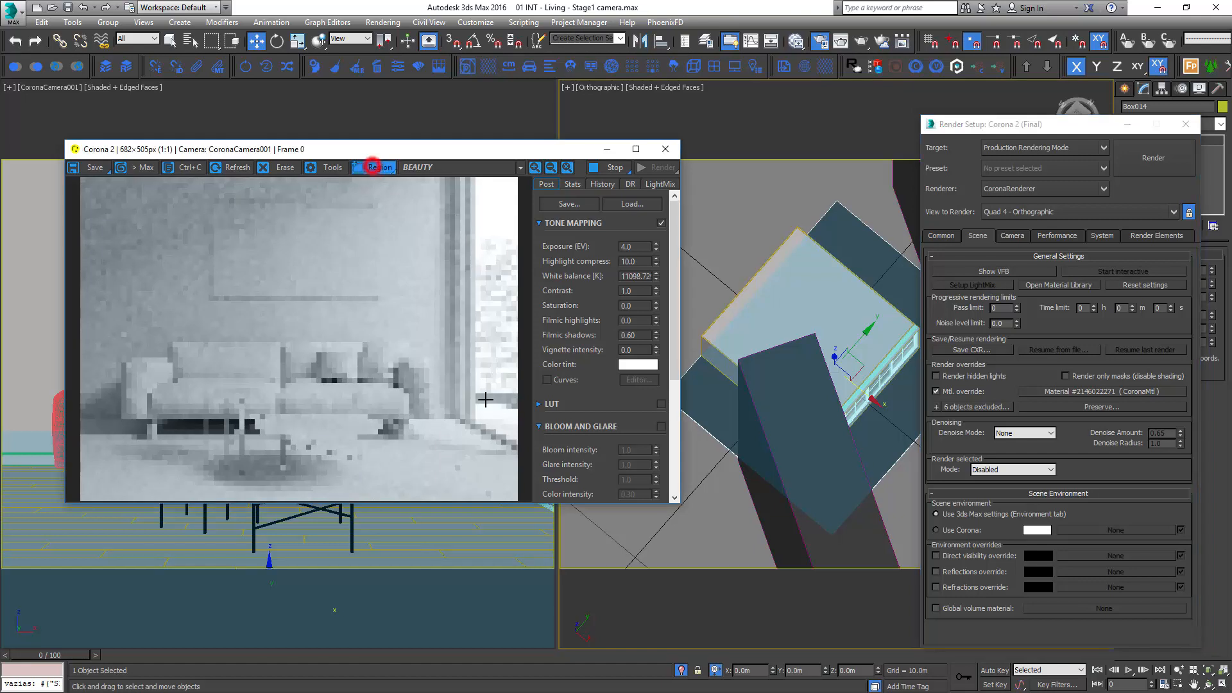